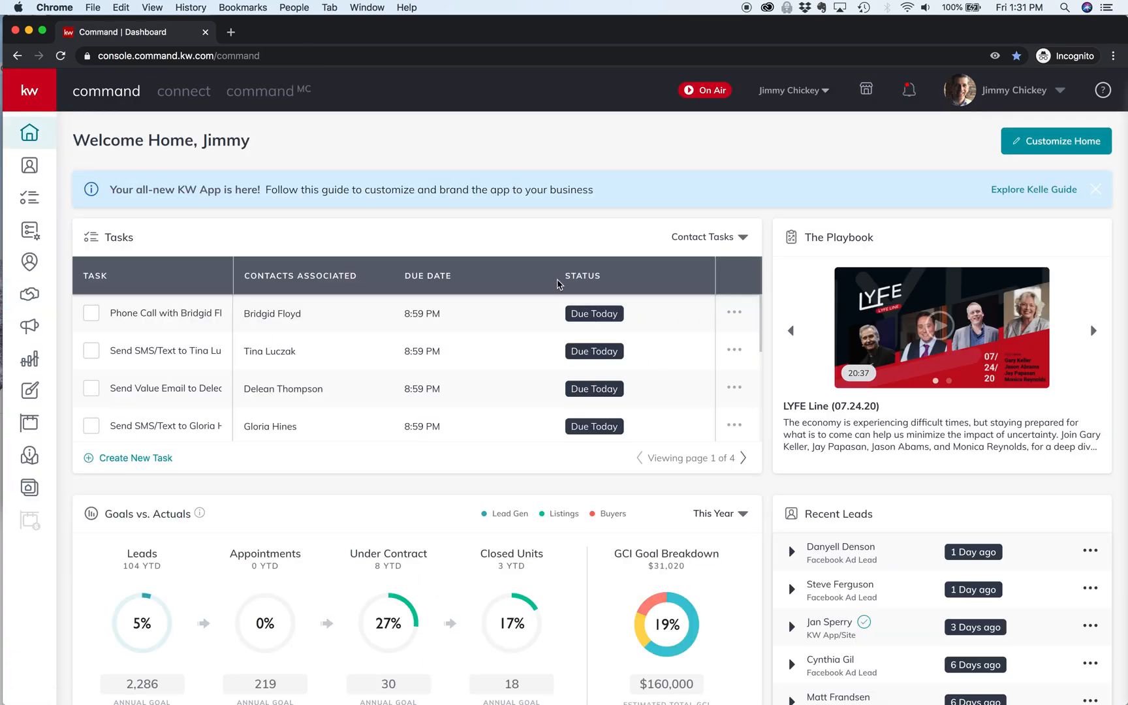
{"action": "mouse_move", "coordinate": [597, 339]}
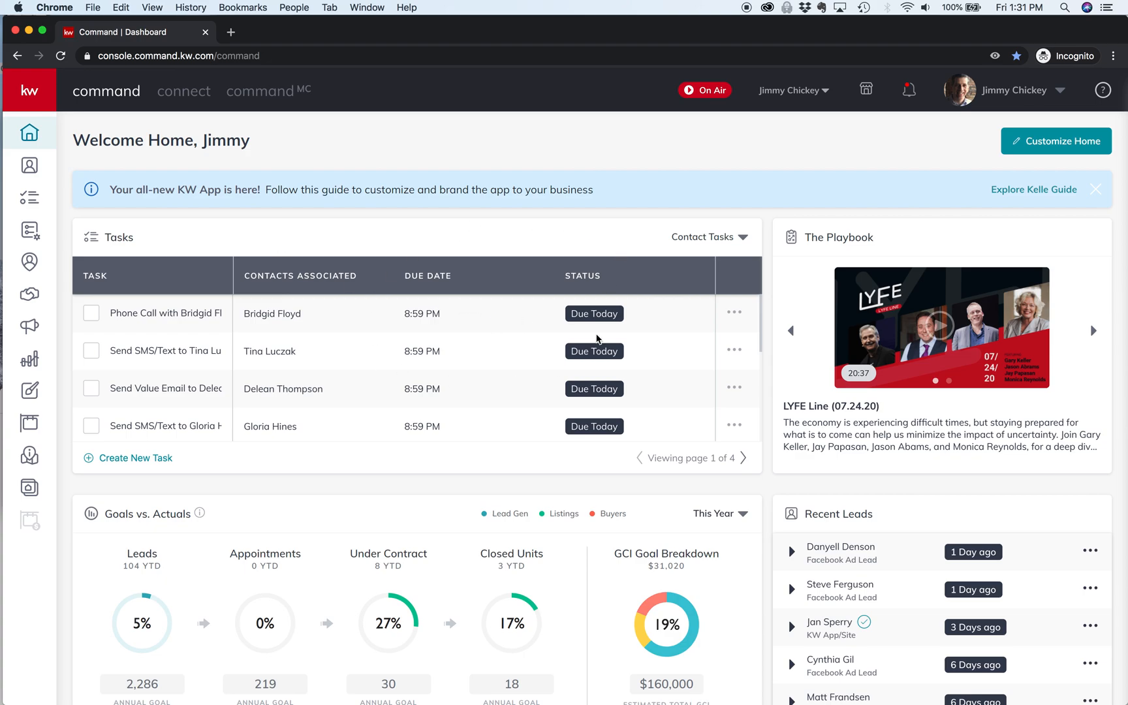
{"action": "mouse_move", "coordinate": [30, 293]}
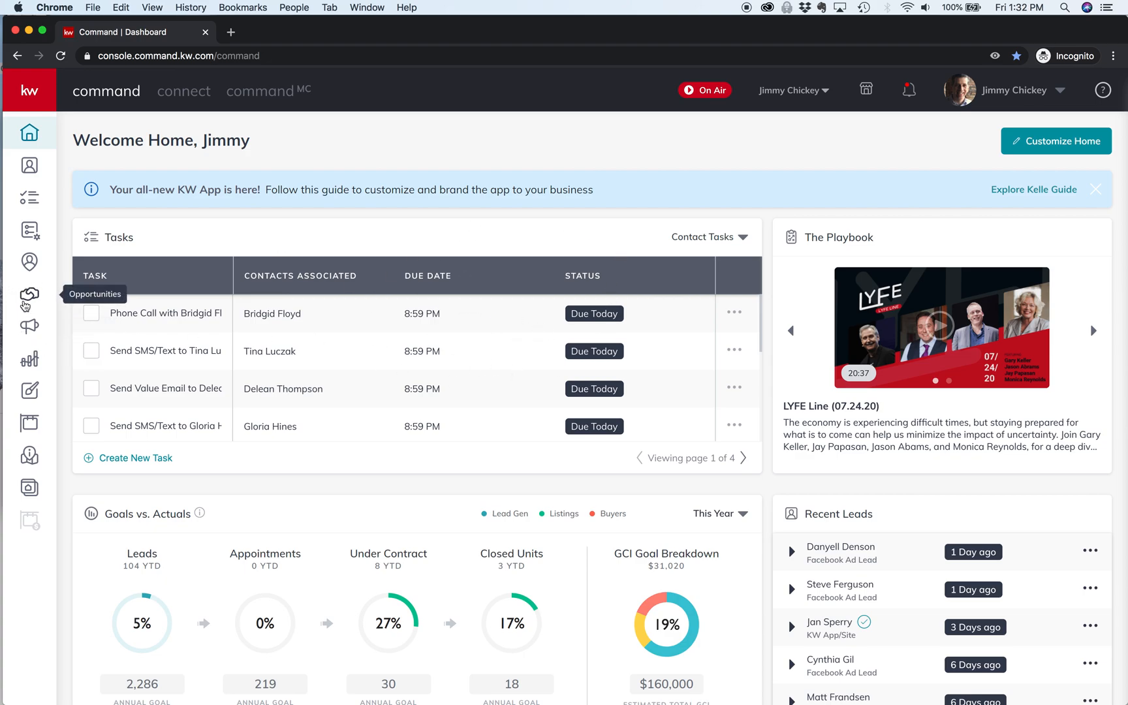
{"action": "mouse_move", "coordinate": [29, 295]}
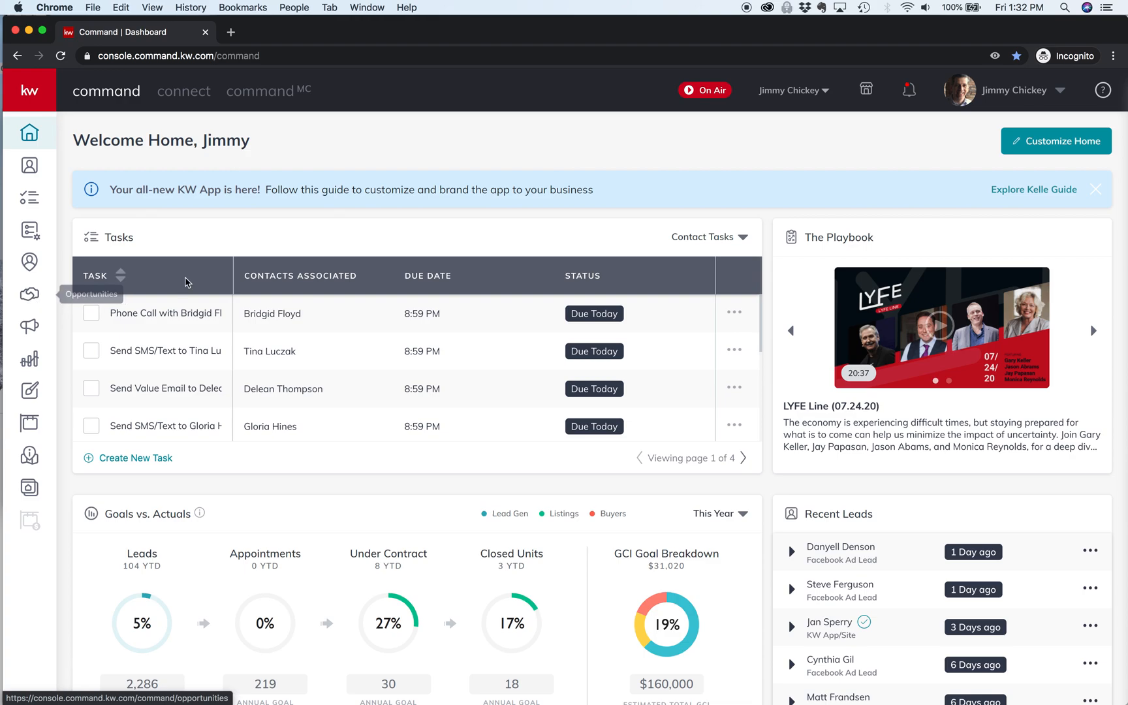
{"action": "mouse_move", "coordinate": [357, 118]}
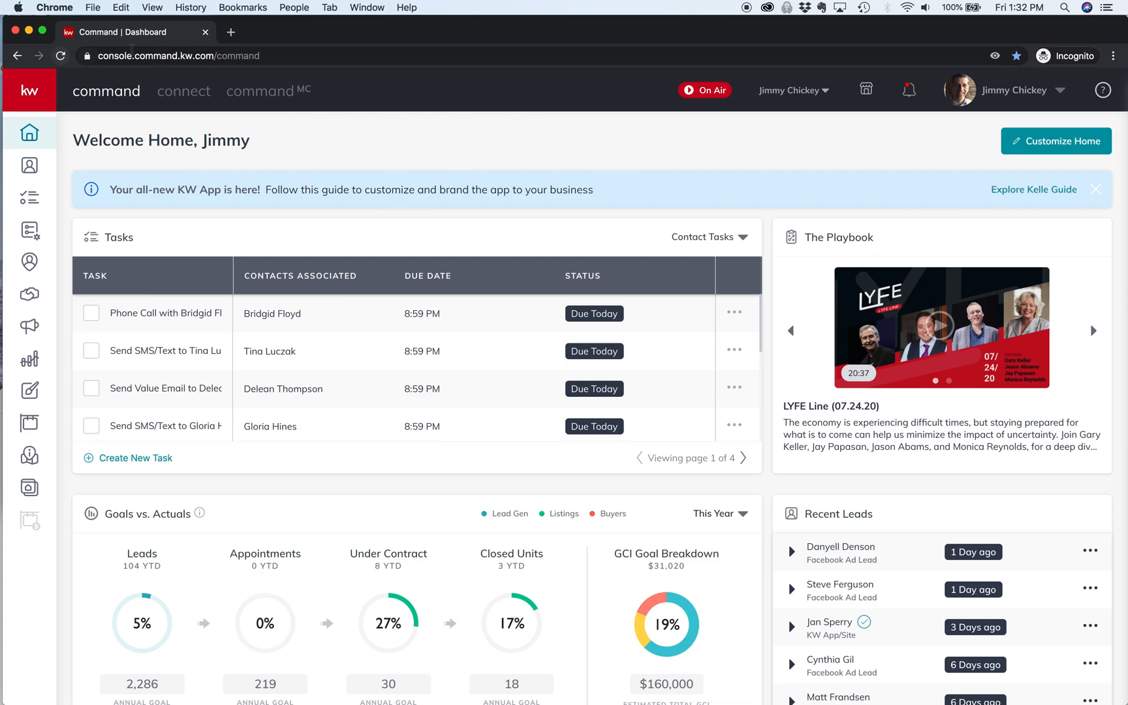
{"action": "mouse_move", "coordinate": [313, 157]}
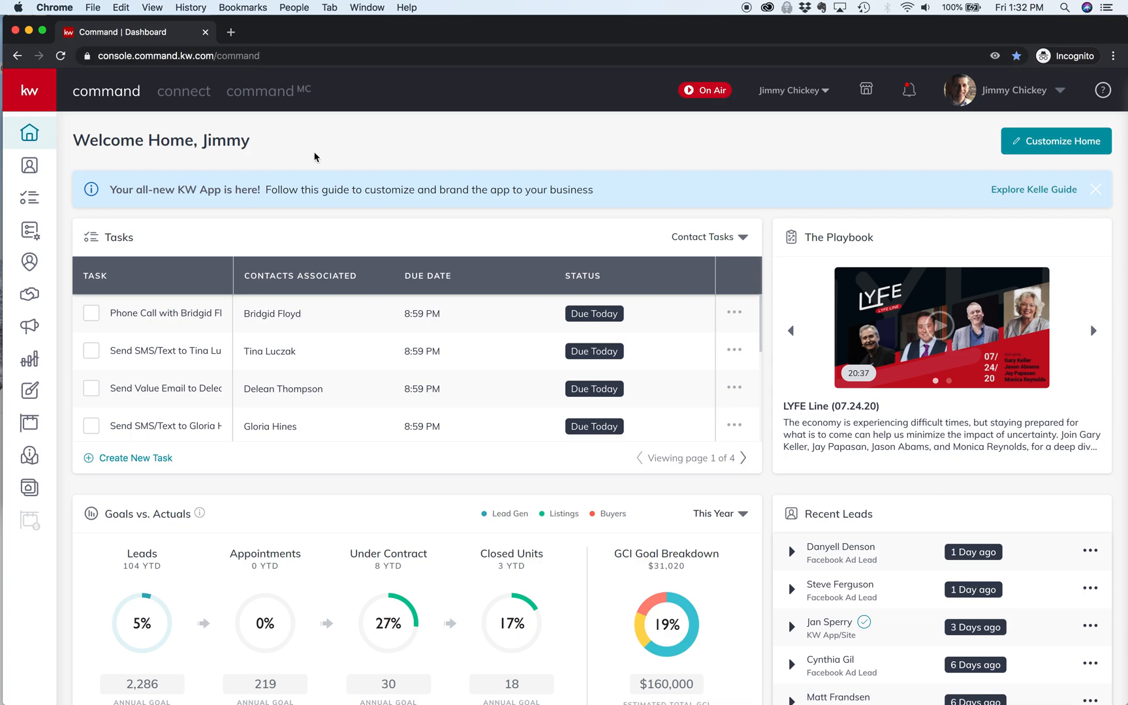
{"action": "mouse_move", "coordinate": [458, 190]}
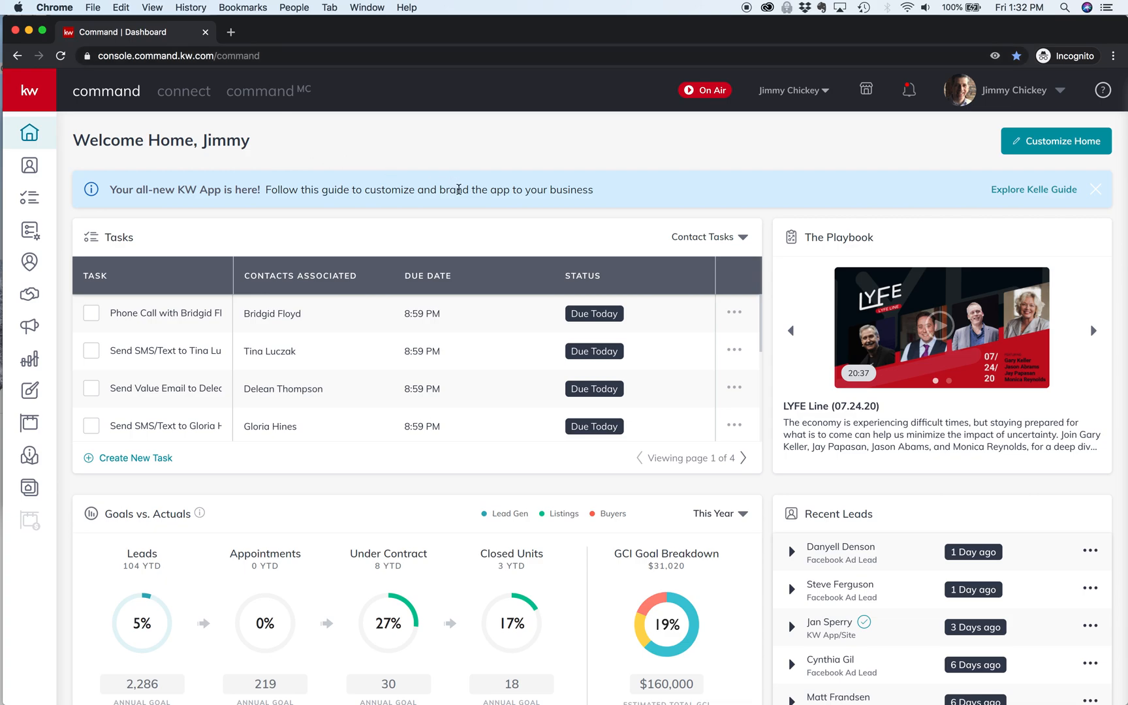
{"action": "mouse_move", "coordinate": [489, 247]}
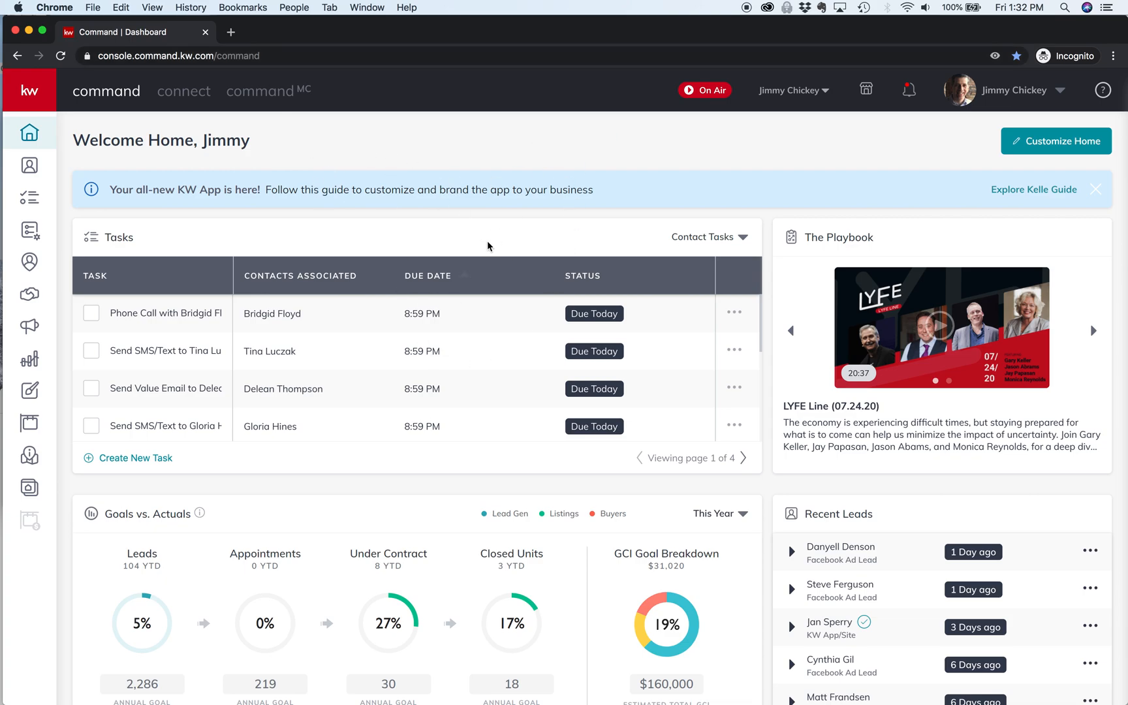
{"action": "mouse_move", "coordinate": [283, 434]}
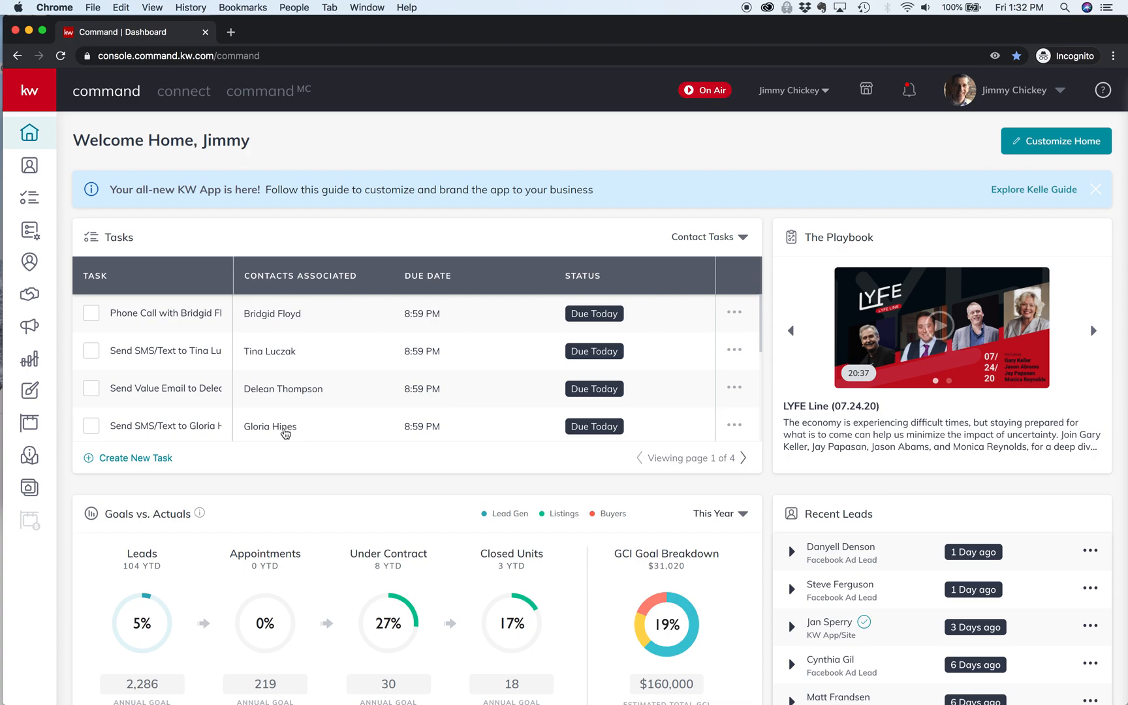
{"action": "mouse_move", "coordinate": [498, 320]}
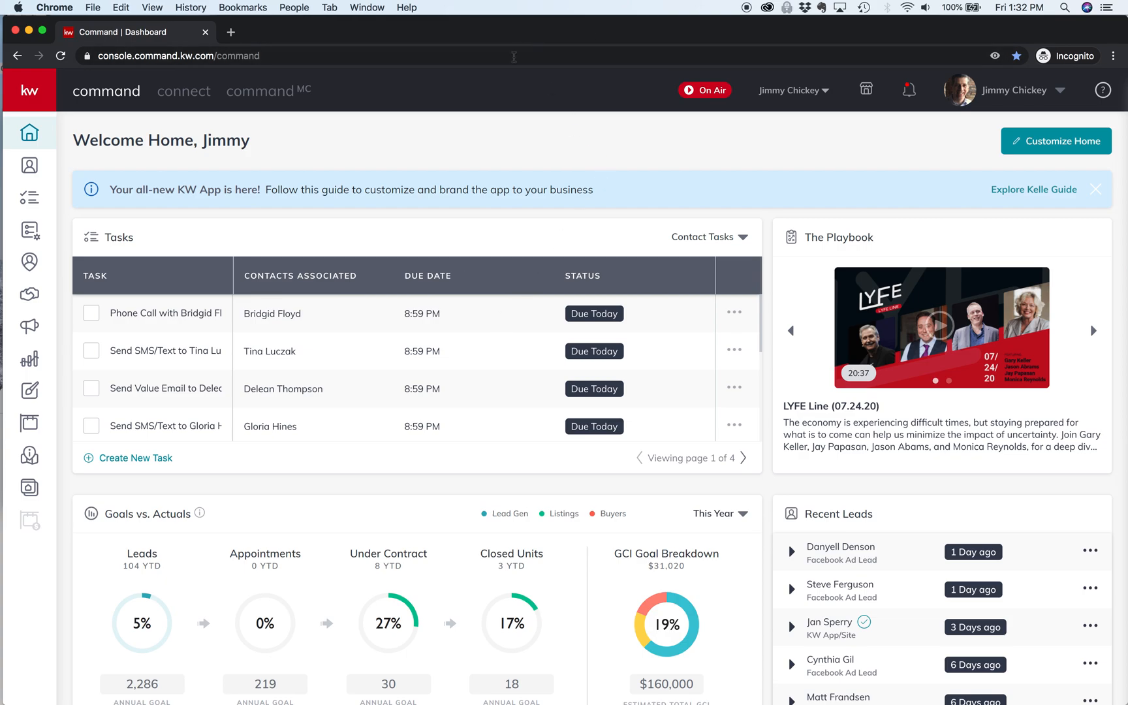
{"action": "mouse_move", "coordinate": [1075, 66]}
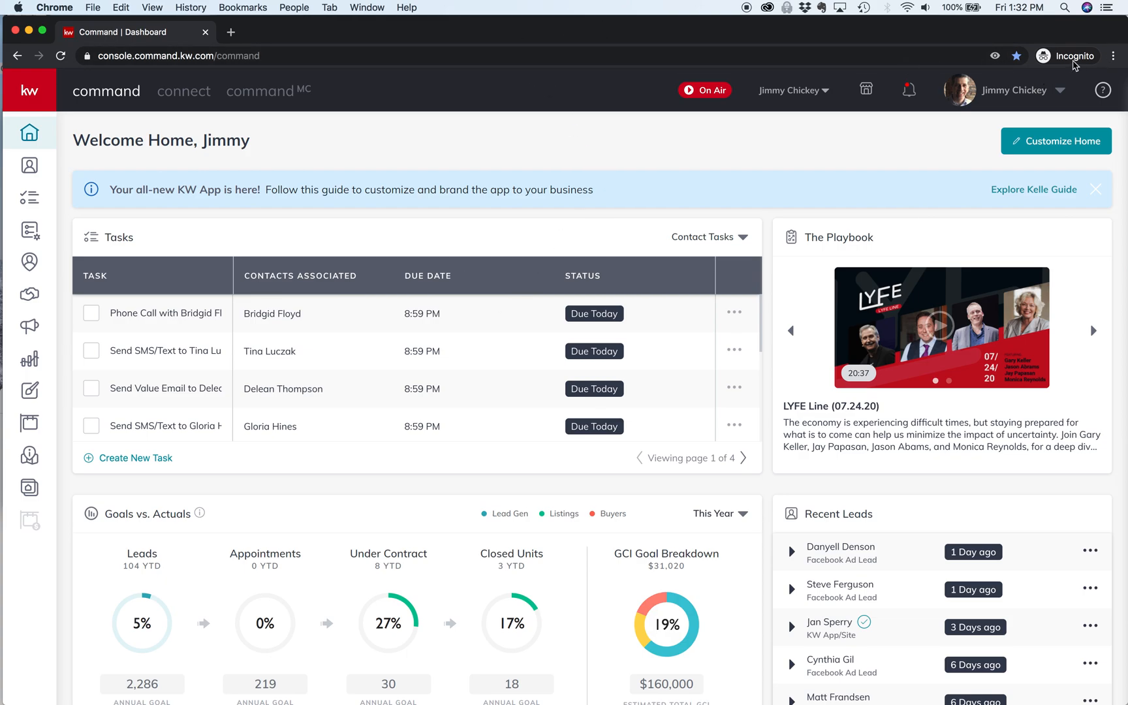
{"action": "mouse_move", "coordinate": [1072, 57]}
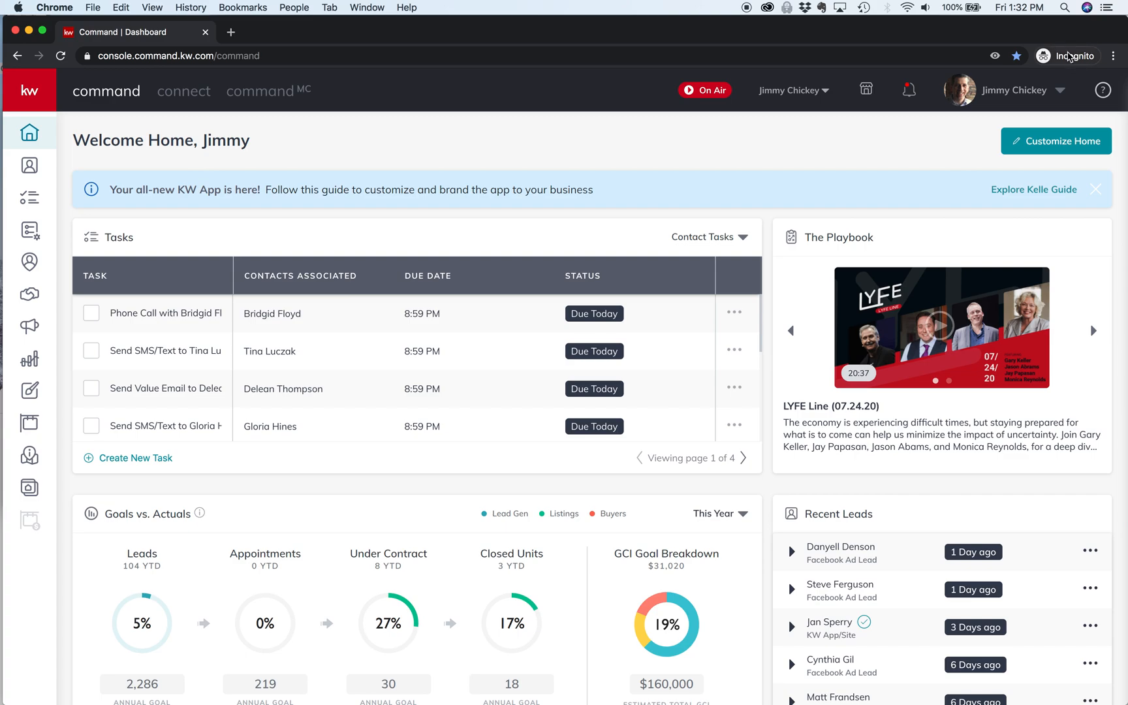
{"action": "mouse_move", "coordinate": [1068, 56]}
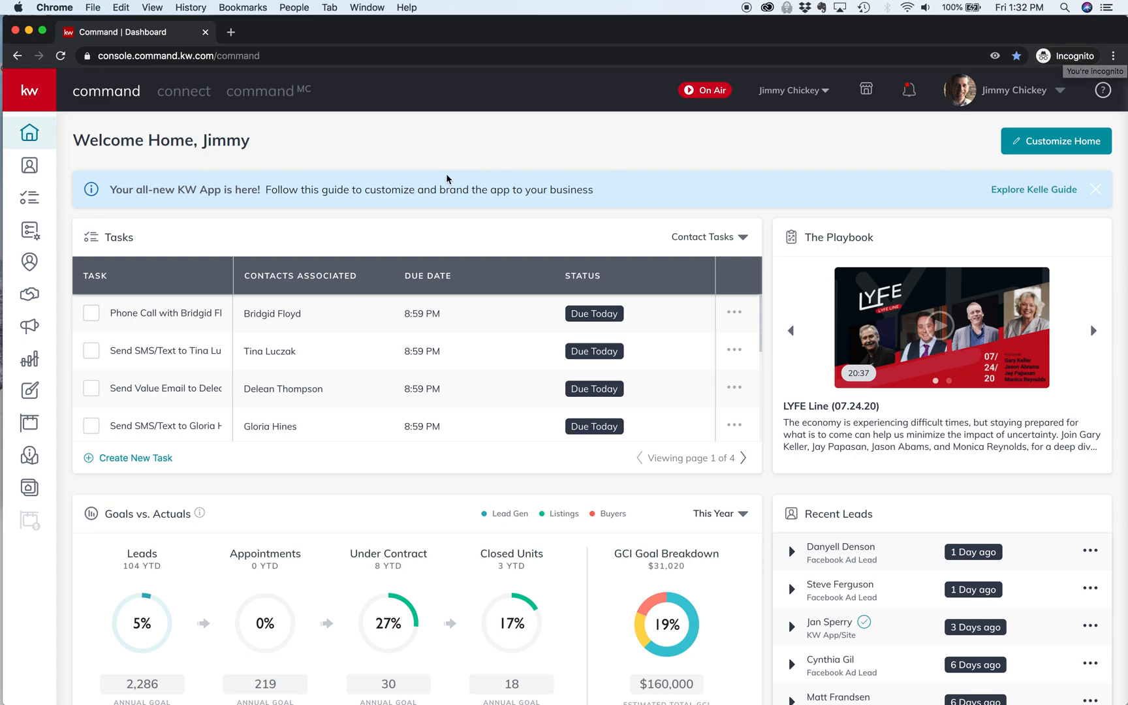
{"action": "mouse_move", "coordinate": [457, 169]}
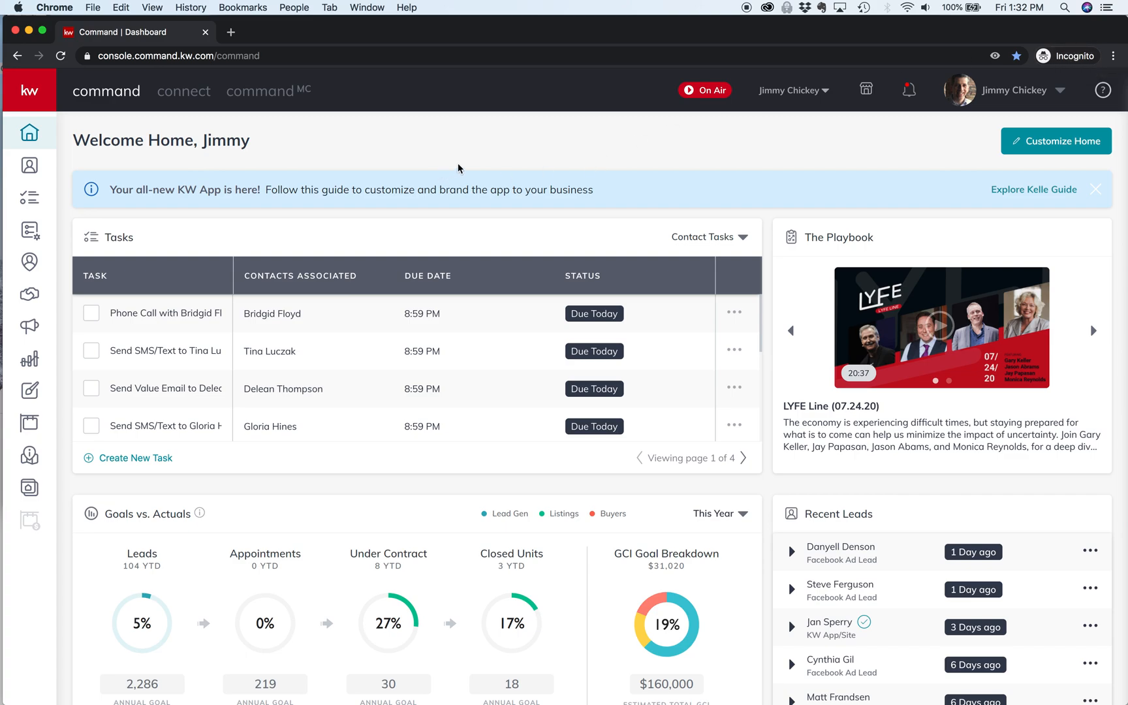
{"action": "mouse_move", "coordinate": [30, 294]}
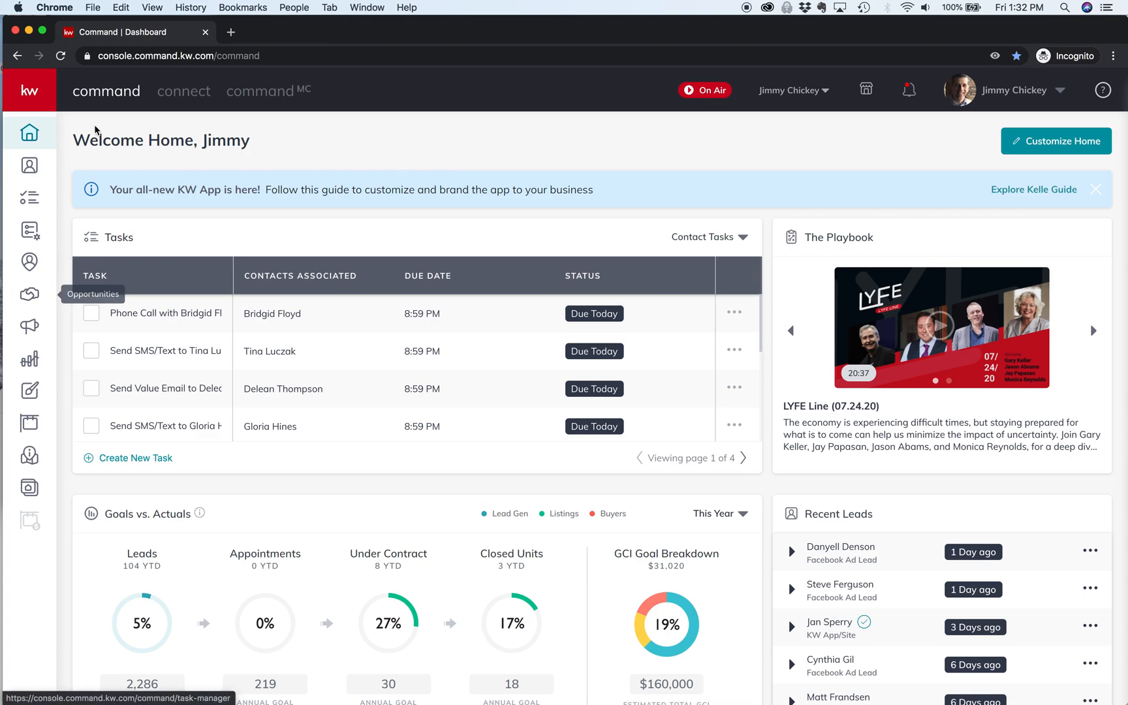
{"action": "mouse_move", "coordinate": [58, 285]}
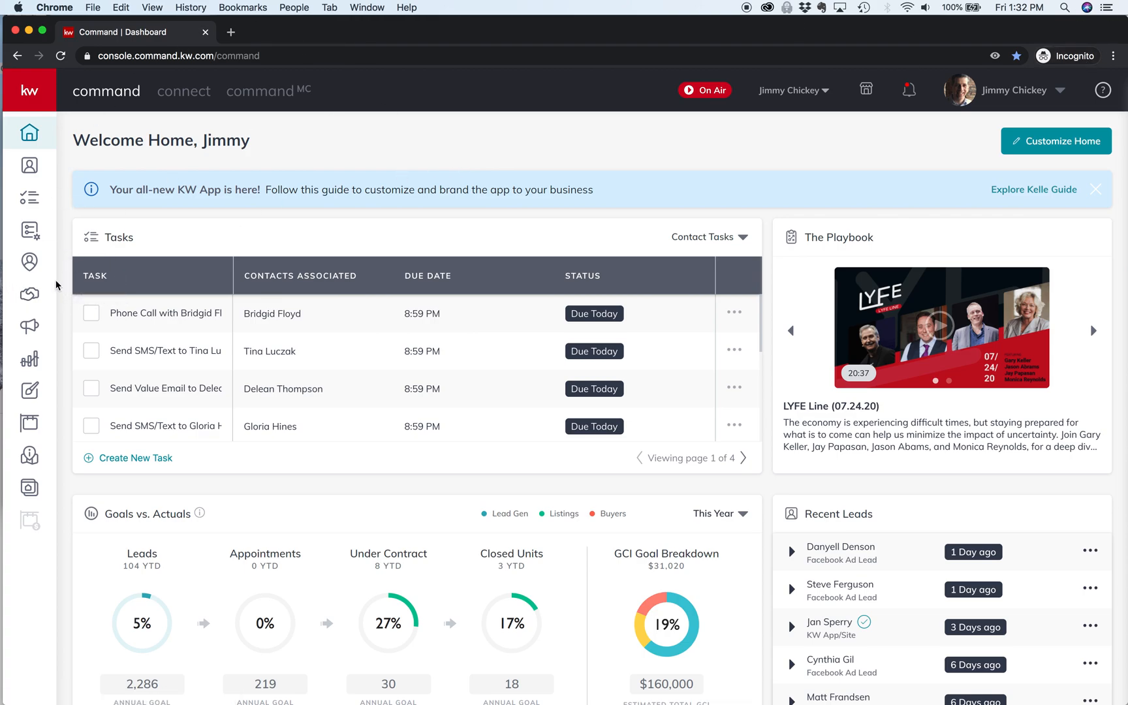
Go to the Opportunities page showing listing and buyer pipelines by stage with GCI totals
{"action": "left_click", "coordinate": [30, 295]}
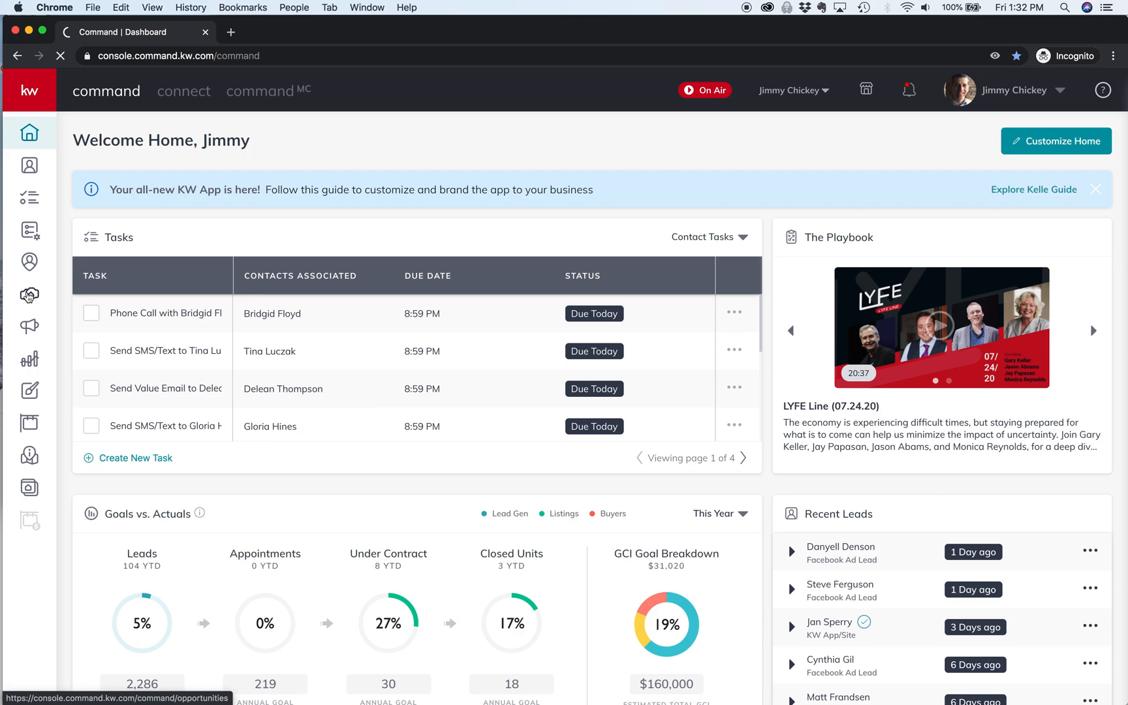
{"action": "left_click", "coordinate": [30, 294]}
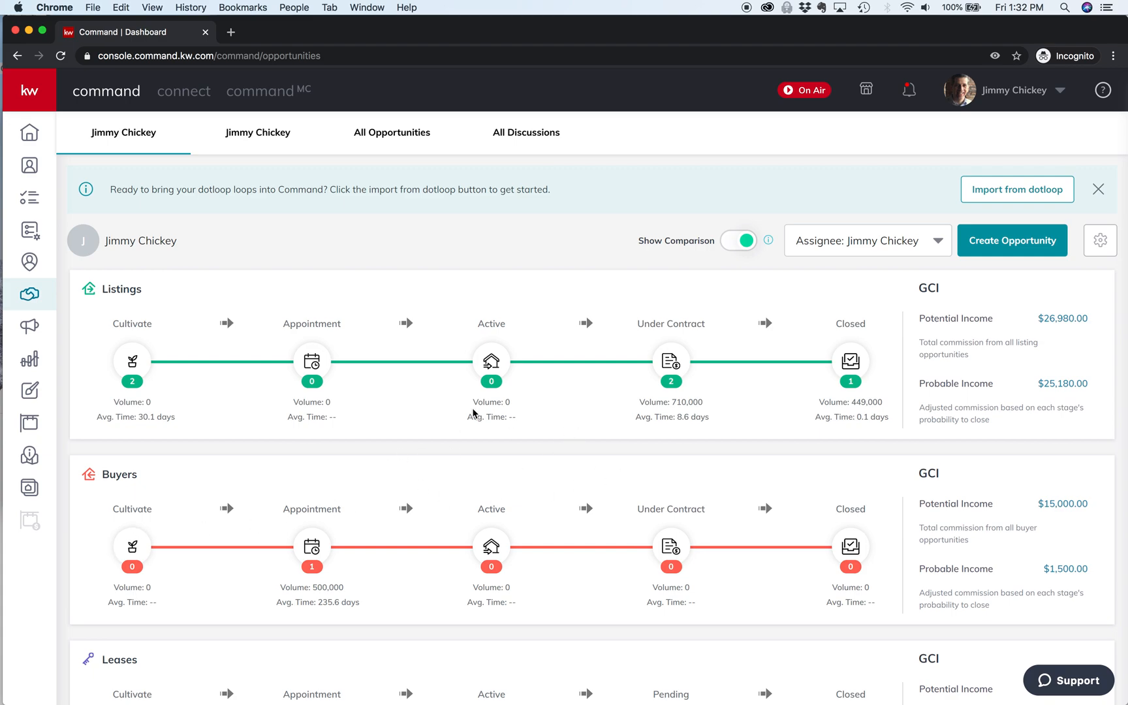
{"action": "mouse_move", "coordinate": [671, 323]}
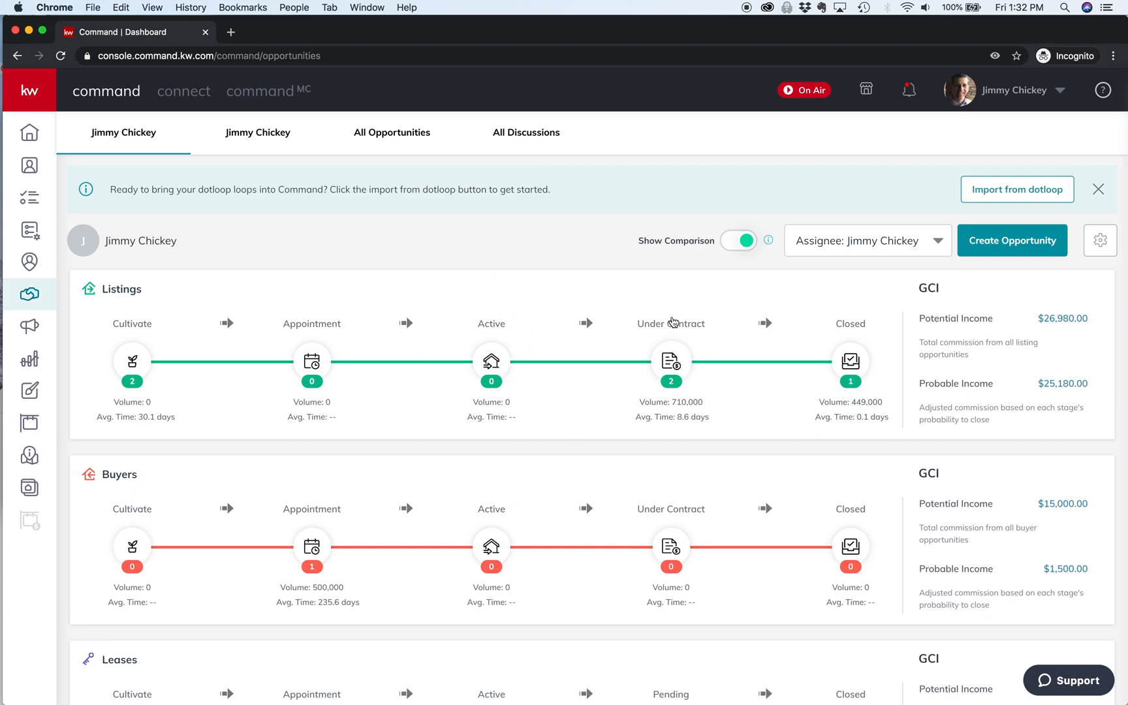
{"action": "mouse_move", "coordinate": [671, 359]}
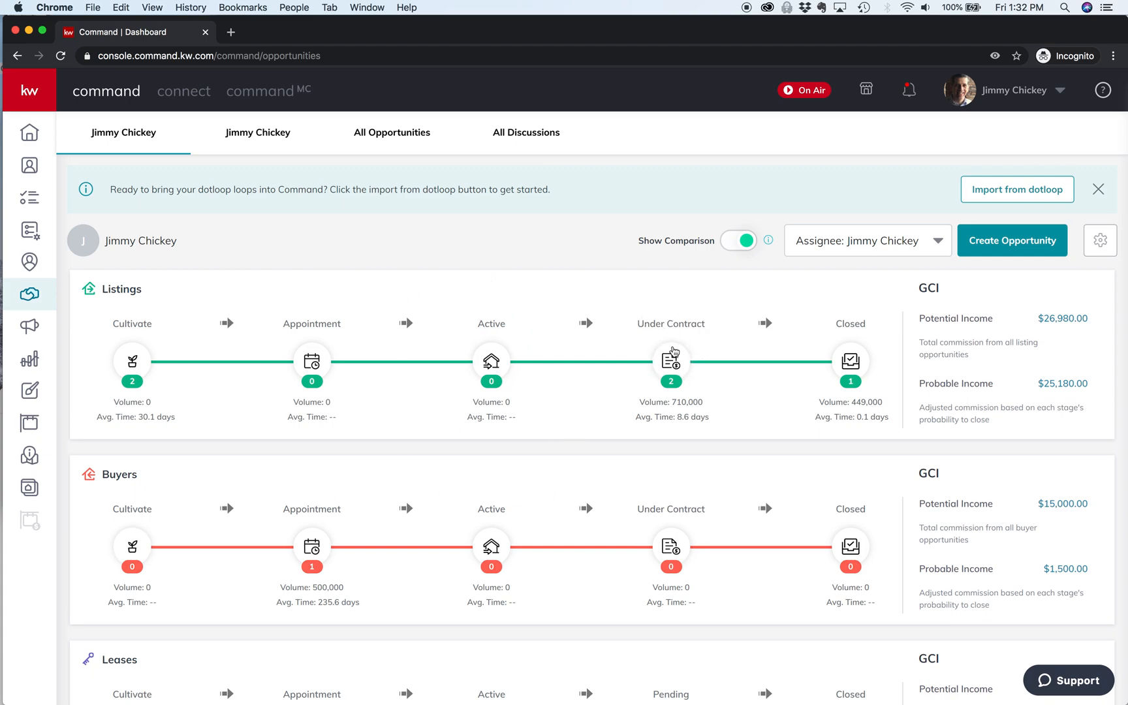
Show the two listings in the Under Contract stage (escrow and inspections)
{"action": "left_click", "coordinate": [670, 362]}
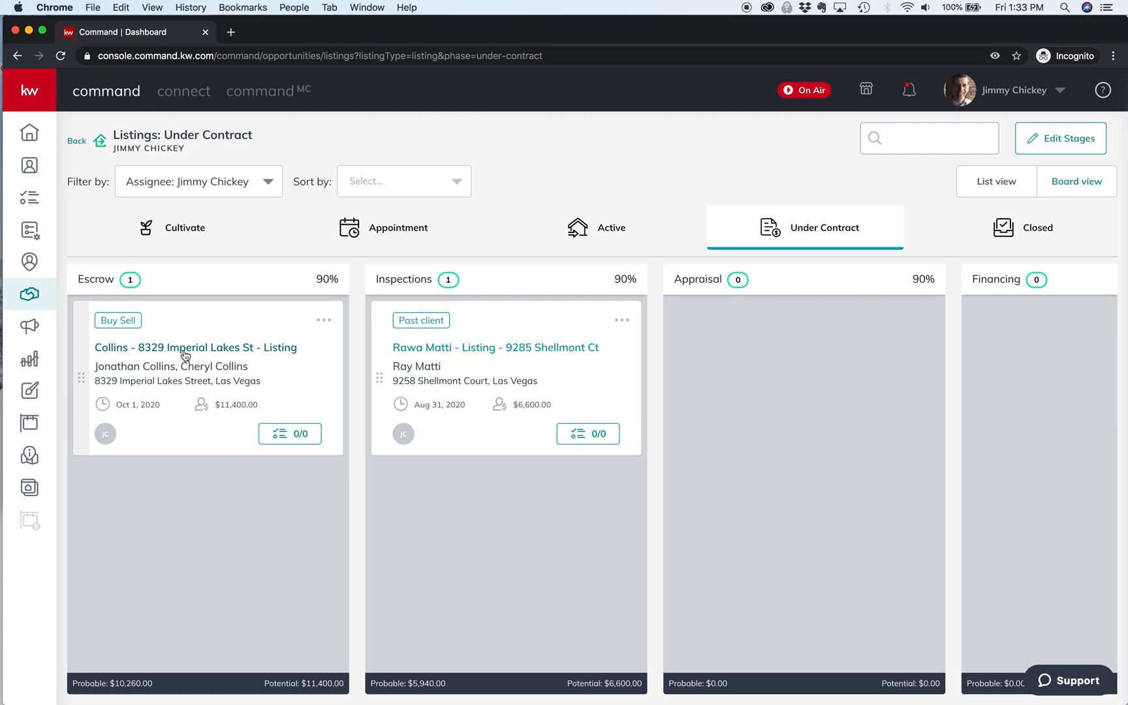
{"action": "mouse_move", "coordinate": [209, 354]}
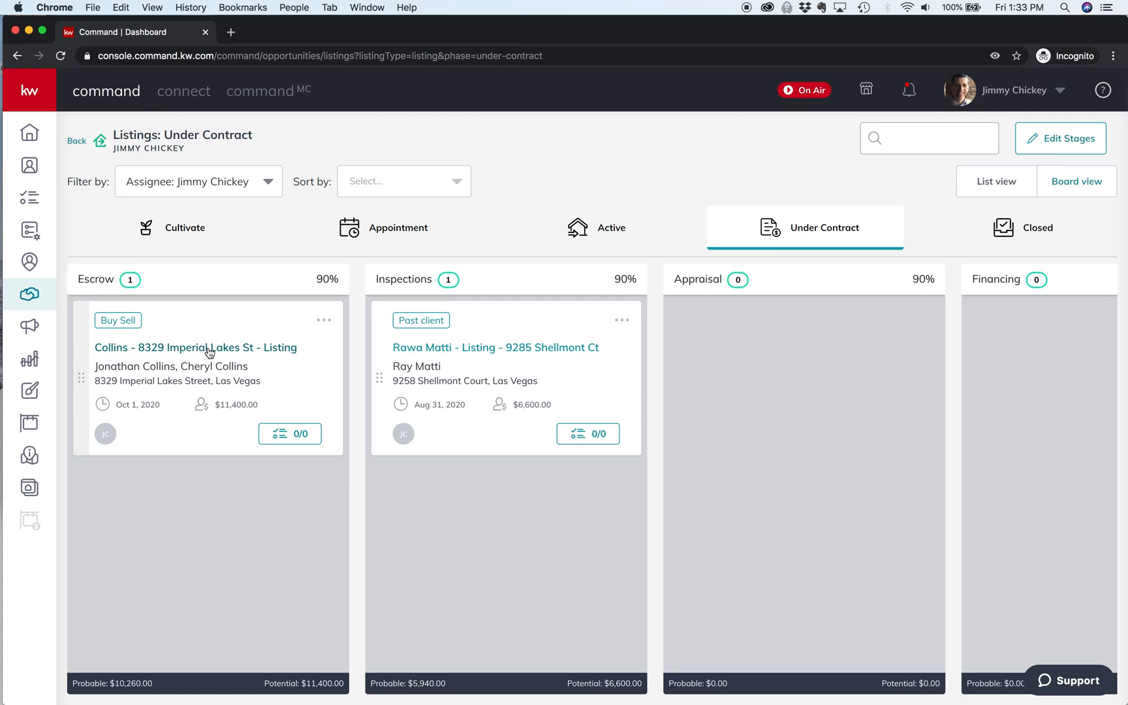
{"action": "left_click", "coordinate": [194, 347]}
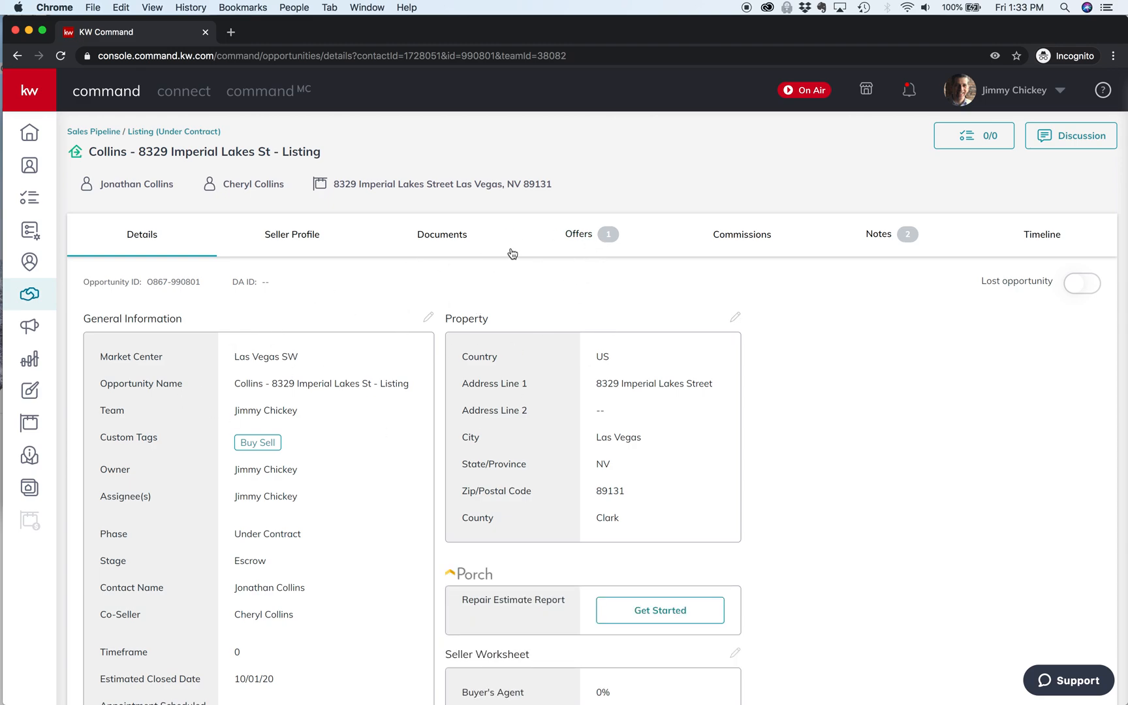
{"action": "mouse_move", "coordinate": [549, 261]}
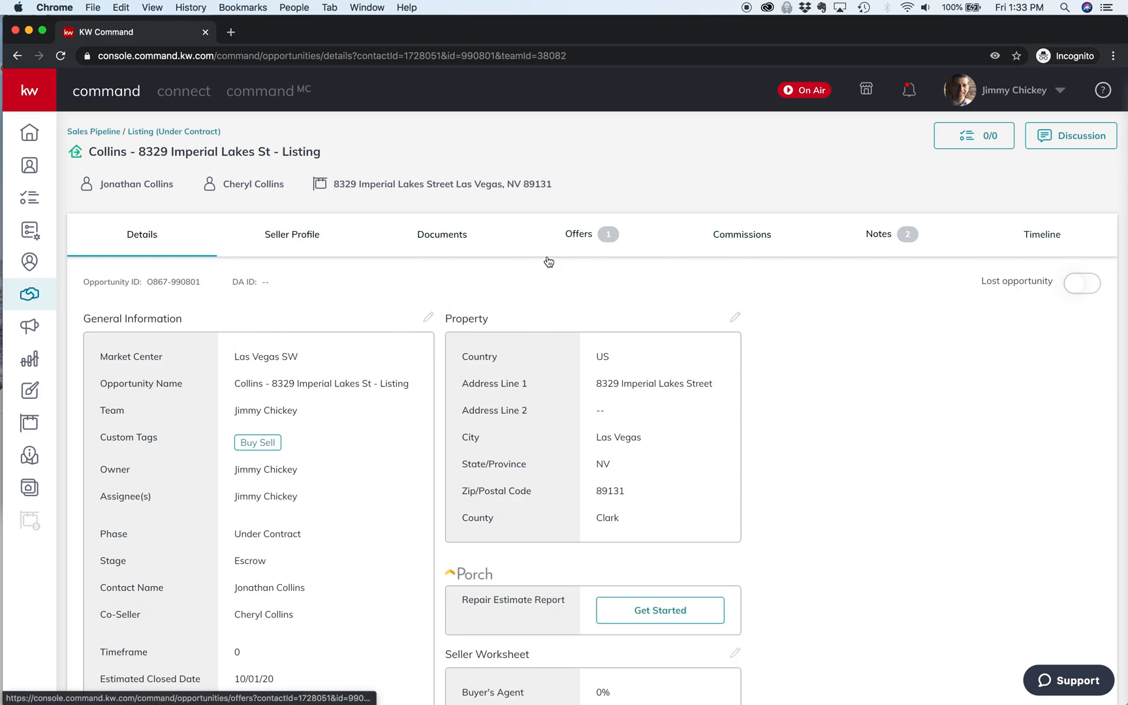
{"action": "mouse_move", "coordinate": [542, 308]}
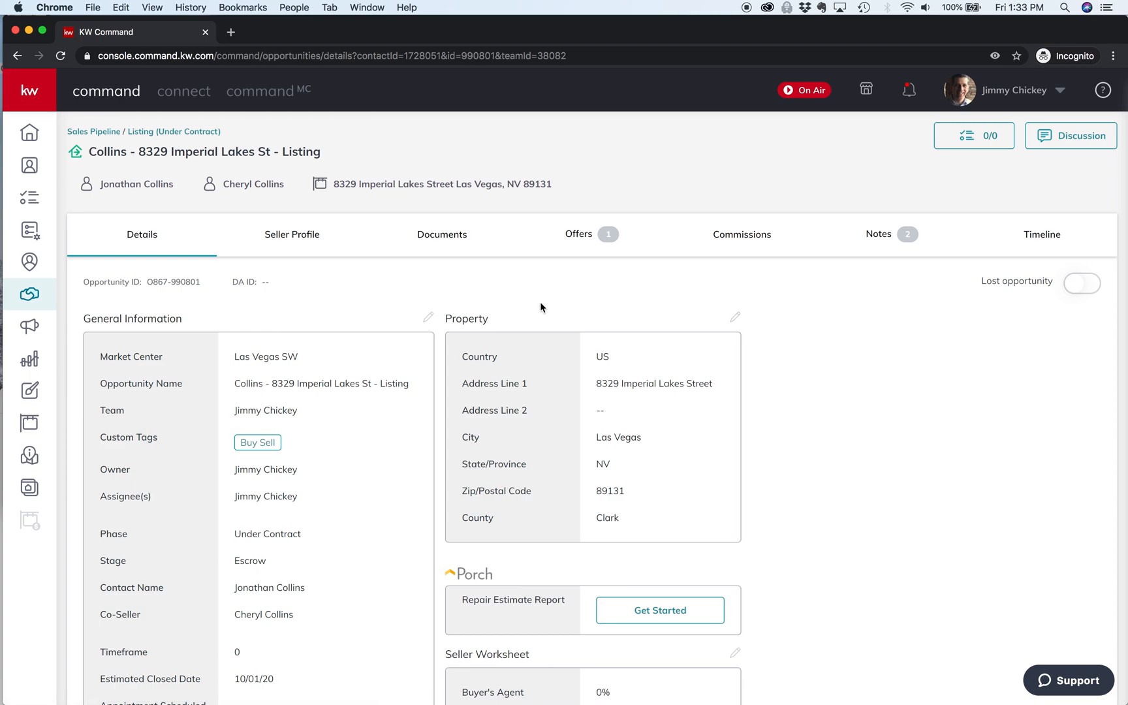
{"action": "mouse_move", "coordinate": [709, 251]}
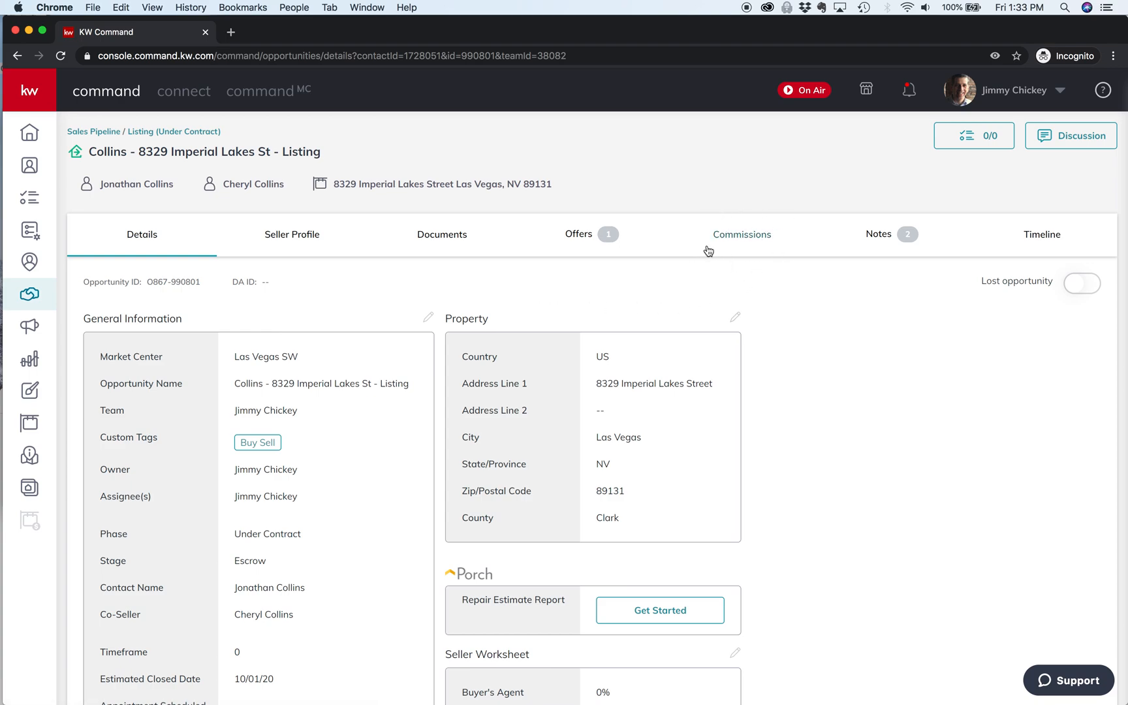
{"action": "mouse_move", "coordinate": [758, 252]}
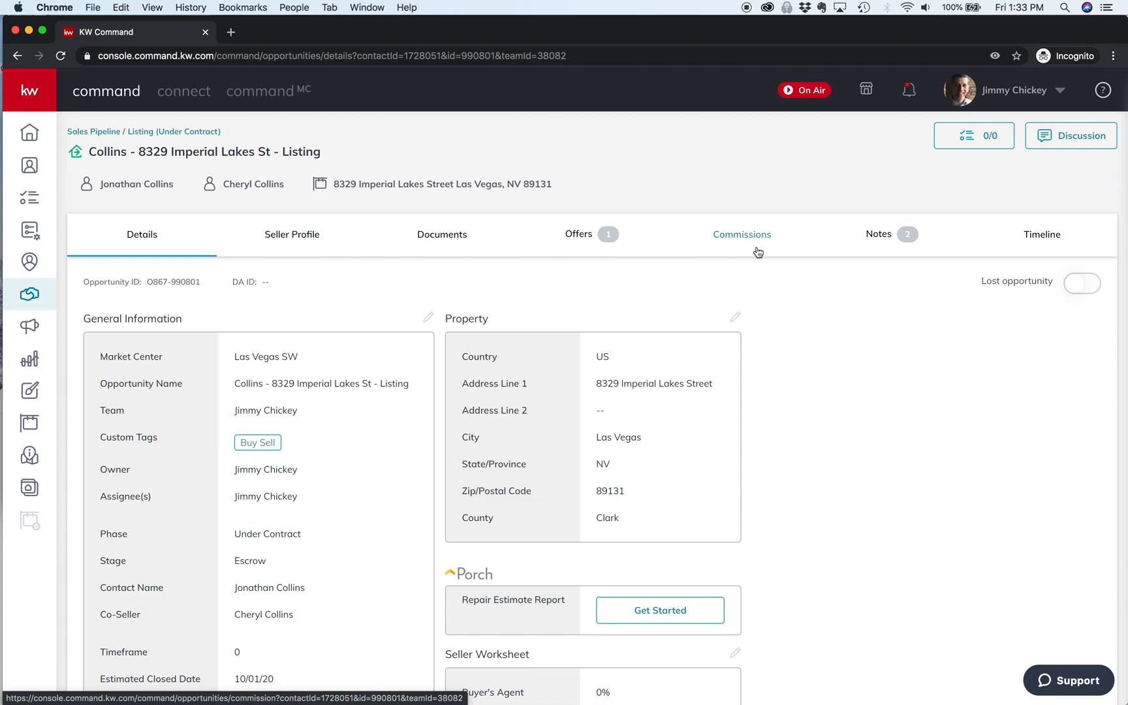
{"action": "mouse_move", "coordinate": [748, 255]}
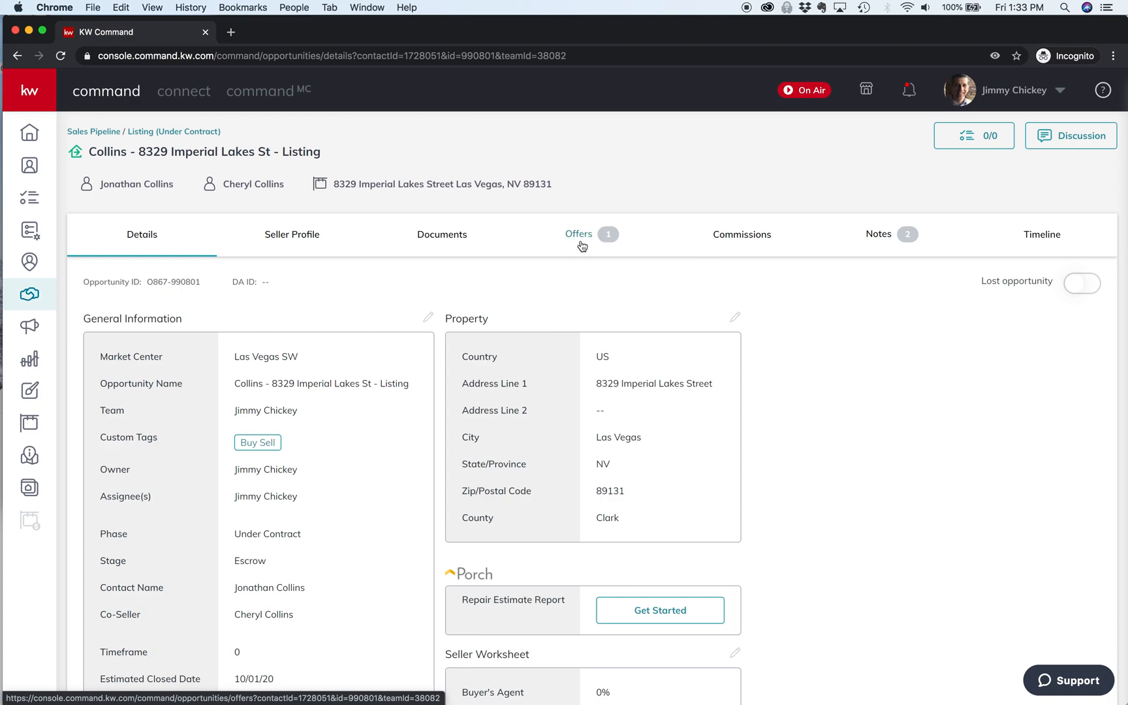
{"action": "mouse_move", "coordinate": [593, 247]}
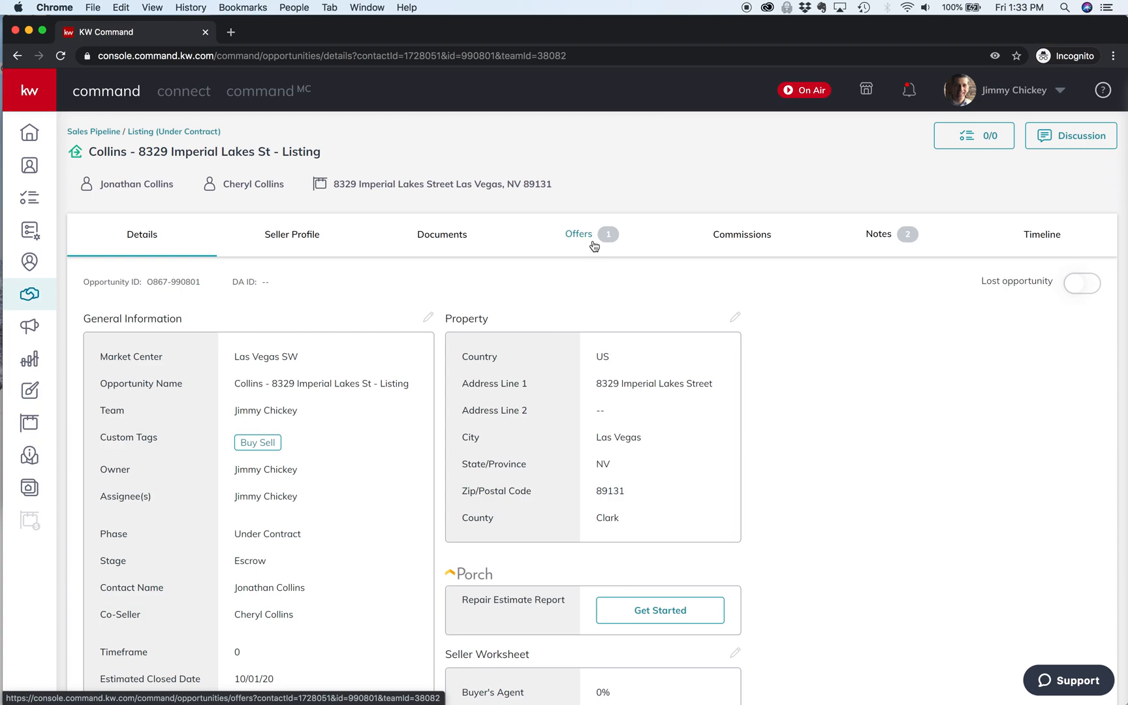
{"action": "mouse_move", "coordinate": [563, 248]}
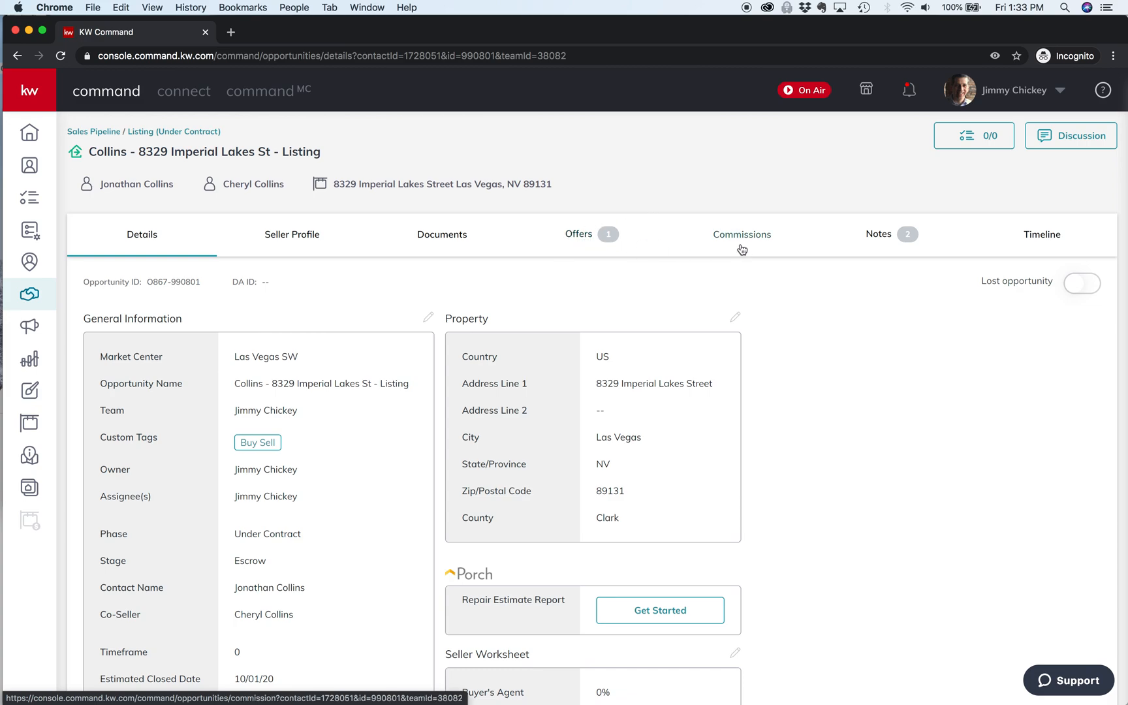
{"action": "mouse_move", "coordinate": [742, 238]}
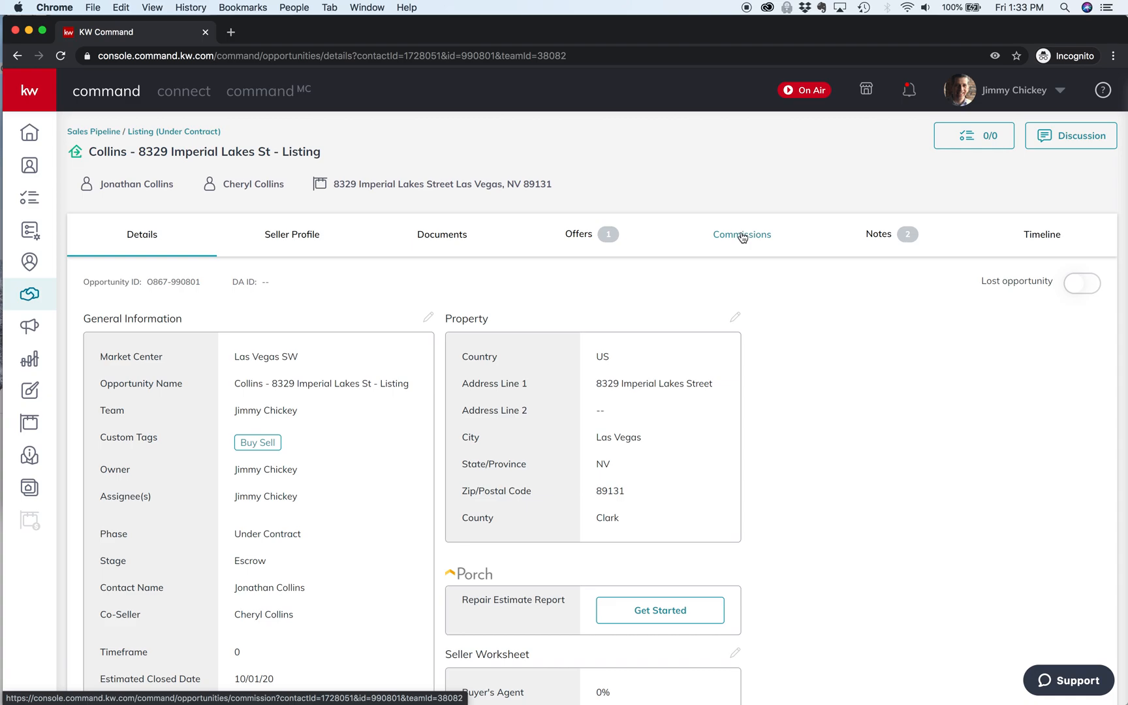
View the Collins listing's commission breakdown and start editing the agent's payment
{"action": "left_click", "coordinate": [742, 234]}
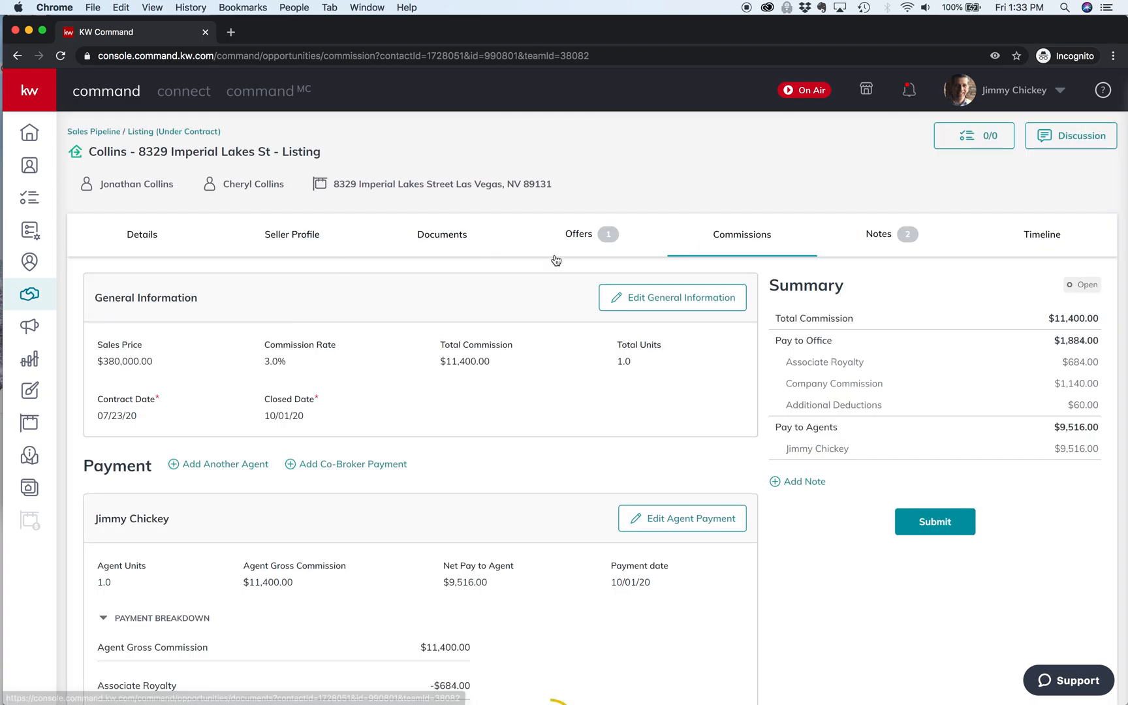
{"action": "scroll", "scroll_direction": "down", "scroll_amount": 3}
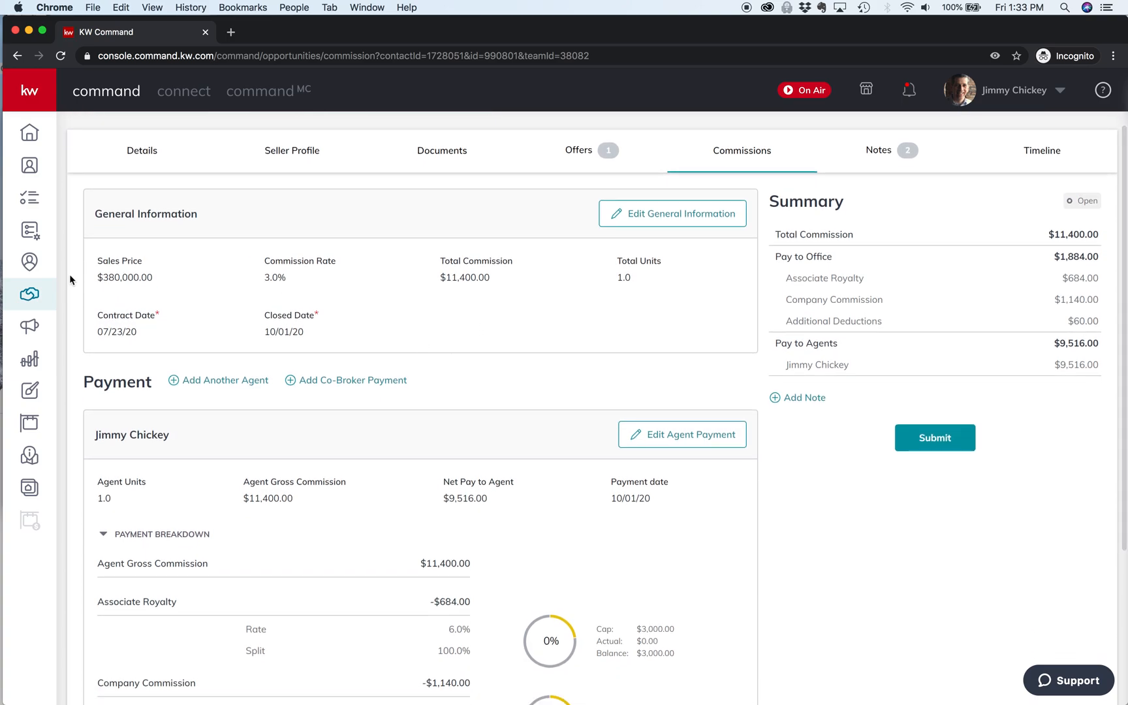
{"action": "mouse_move", "coordinate": [304, 286]}
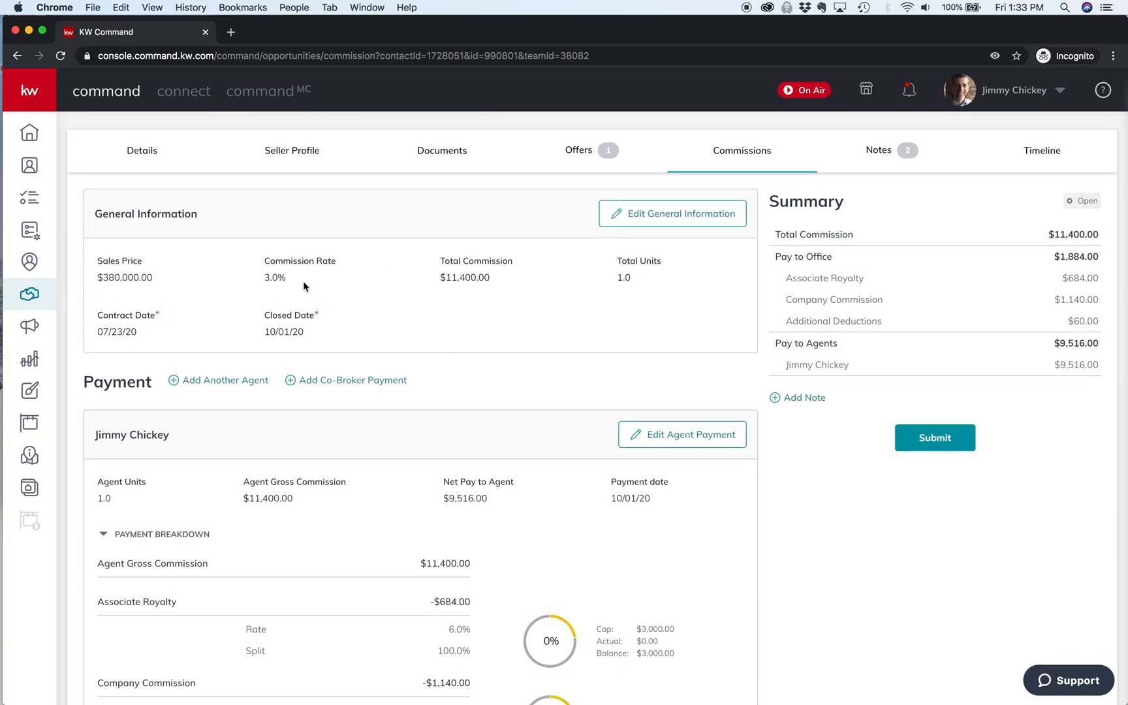
{"action": "mouse_move", "coordinate": [483, 314]}
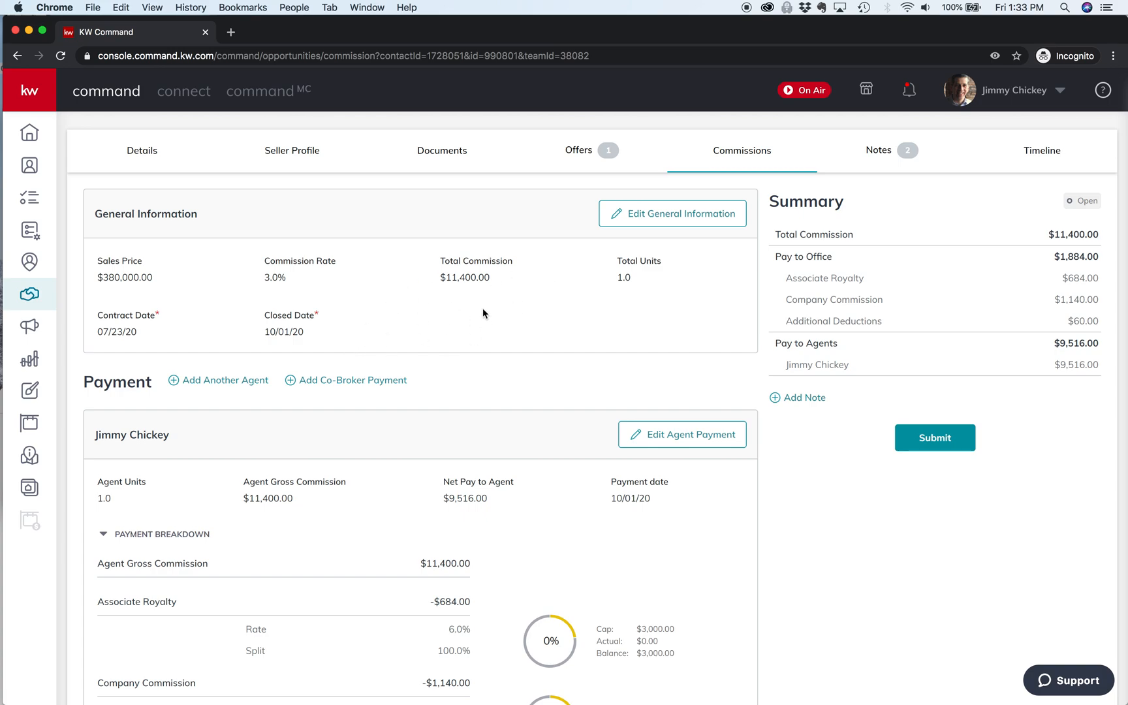
{"action": "mouse_move", "coordinate": [258, 516]}
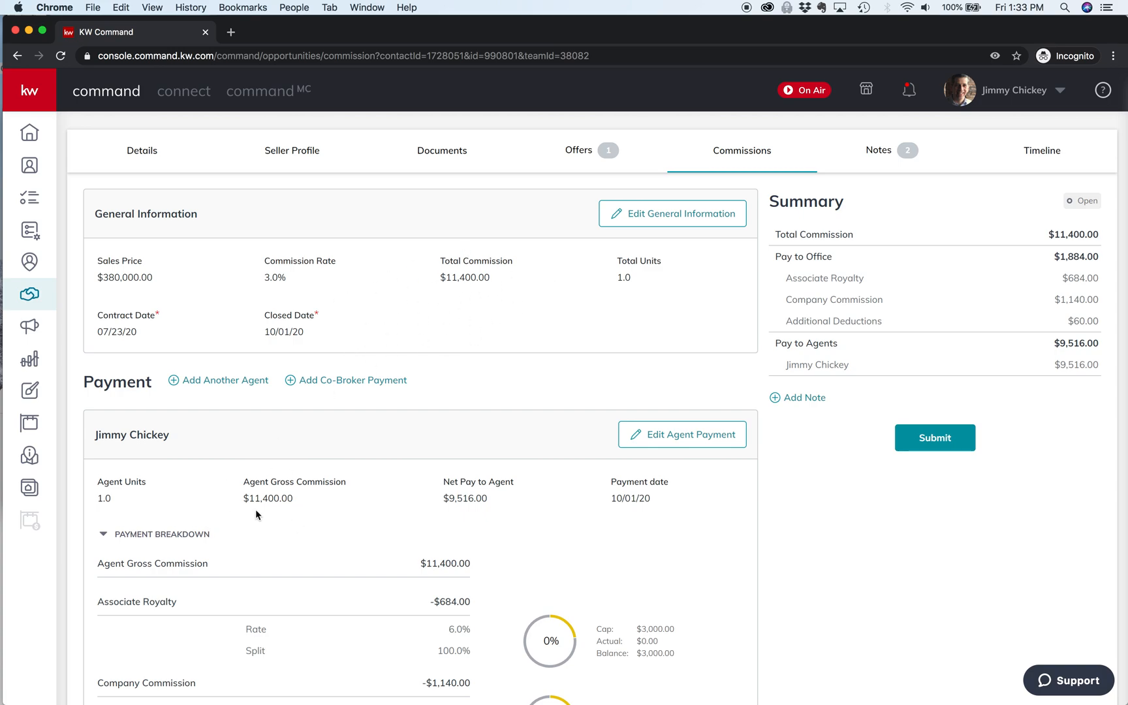
{"action": "mouse_move", "coordinate": [243, 518]}
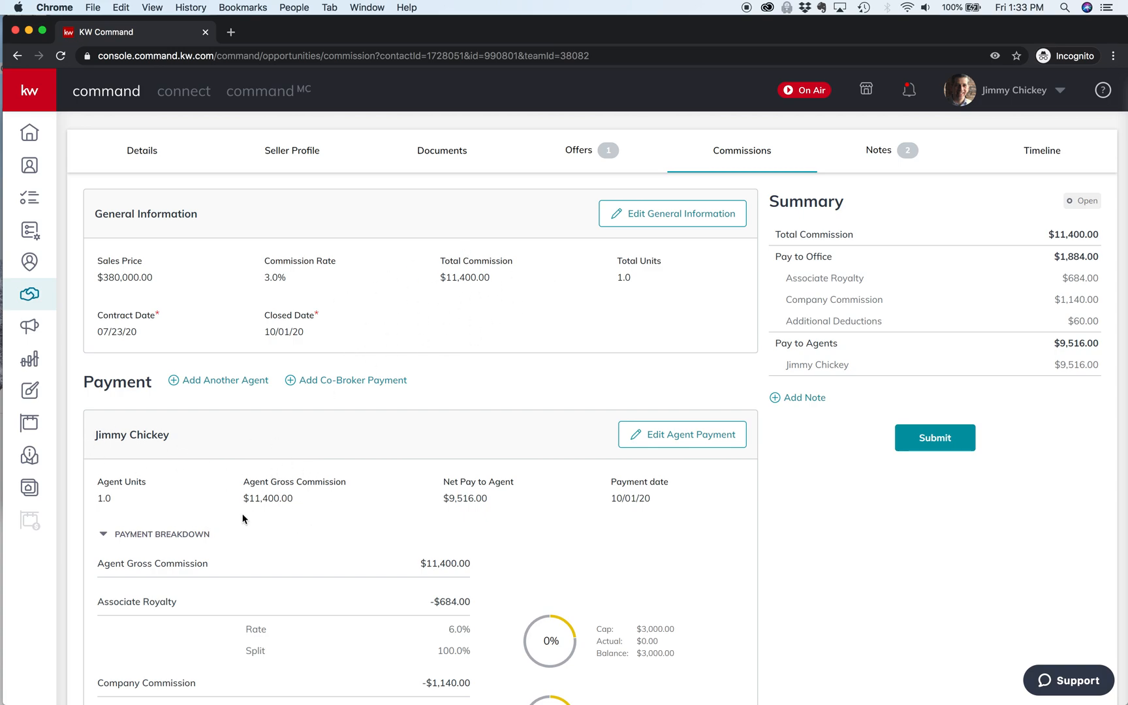
{"action": "mouse_move", "coordinate": [270, 511]}
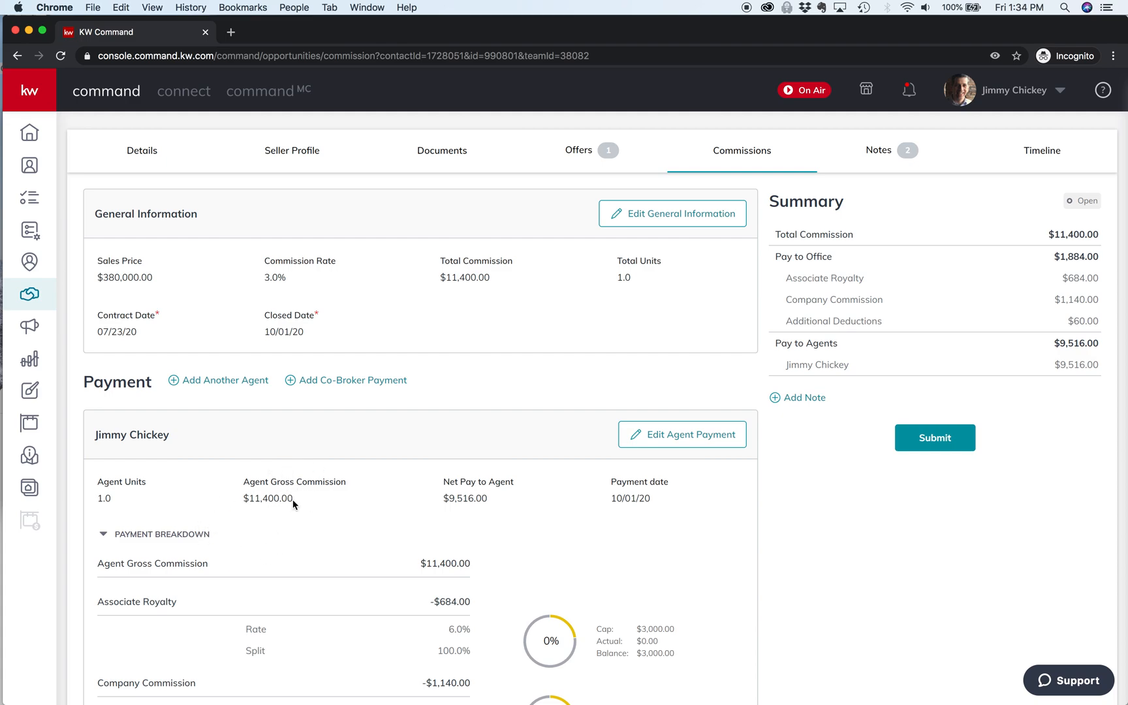
{"action": "mouse_move", "coordinate": [504, 457]}
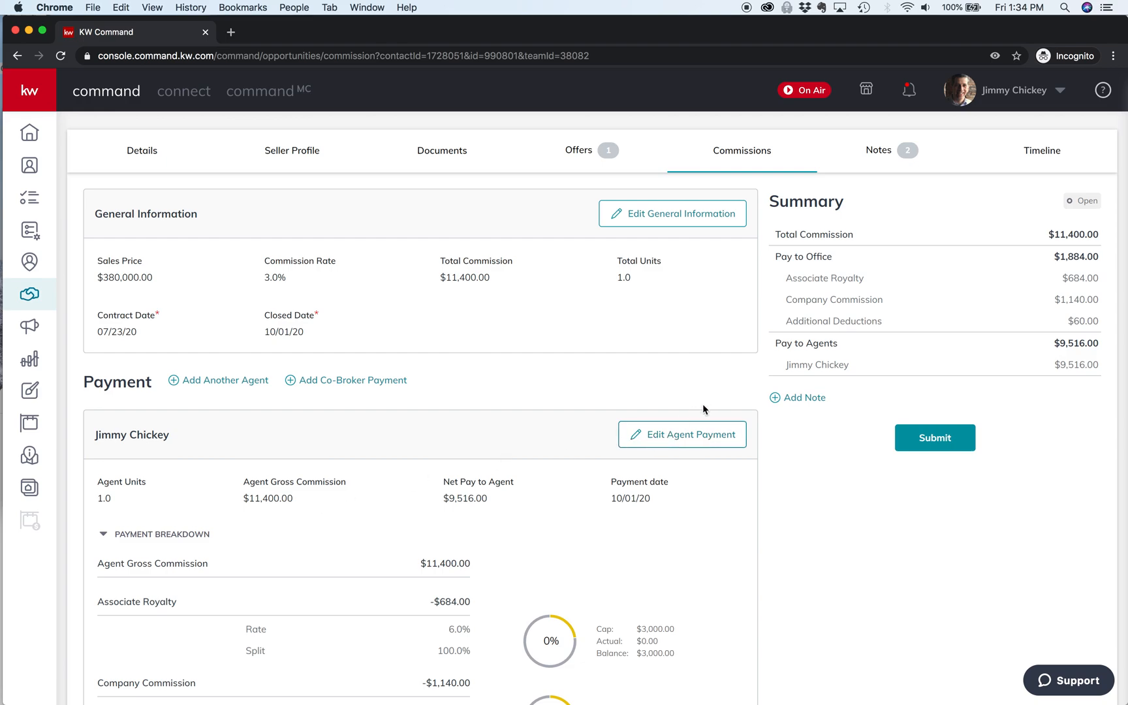
{"action": "mouse_move", "coordinate": [682, 435]}
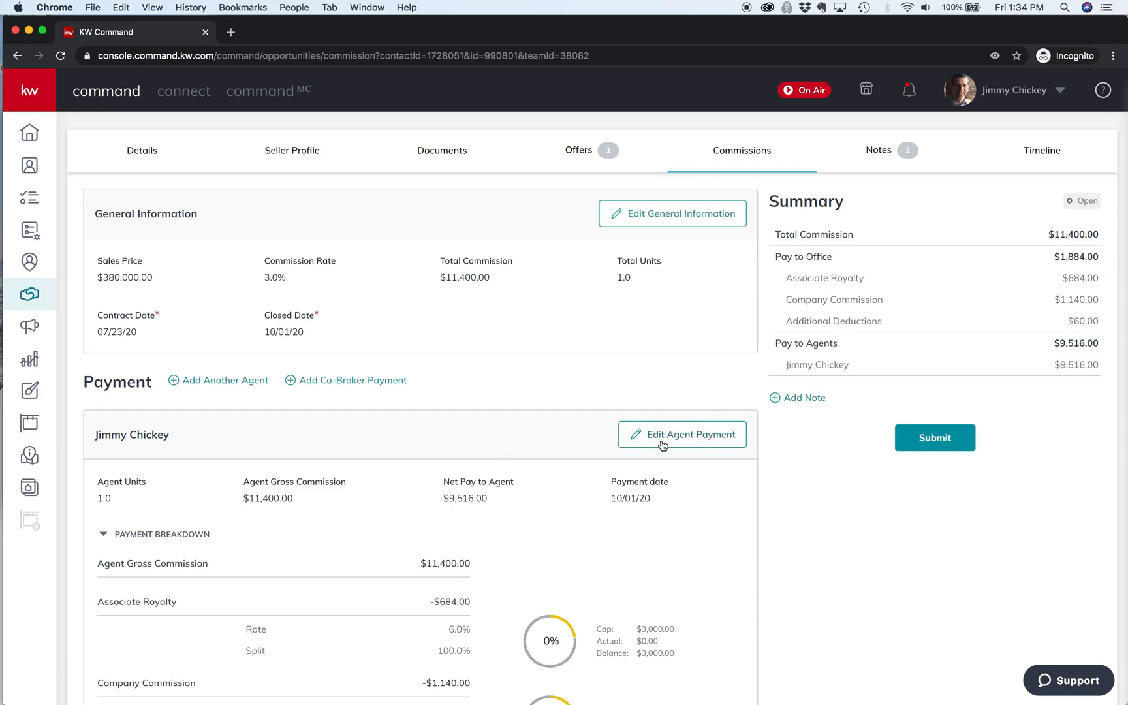
{"action": "mouse_move", "coordinate": [692, 433]}
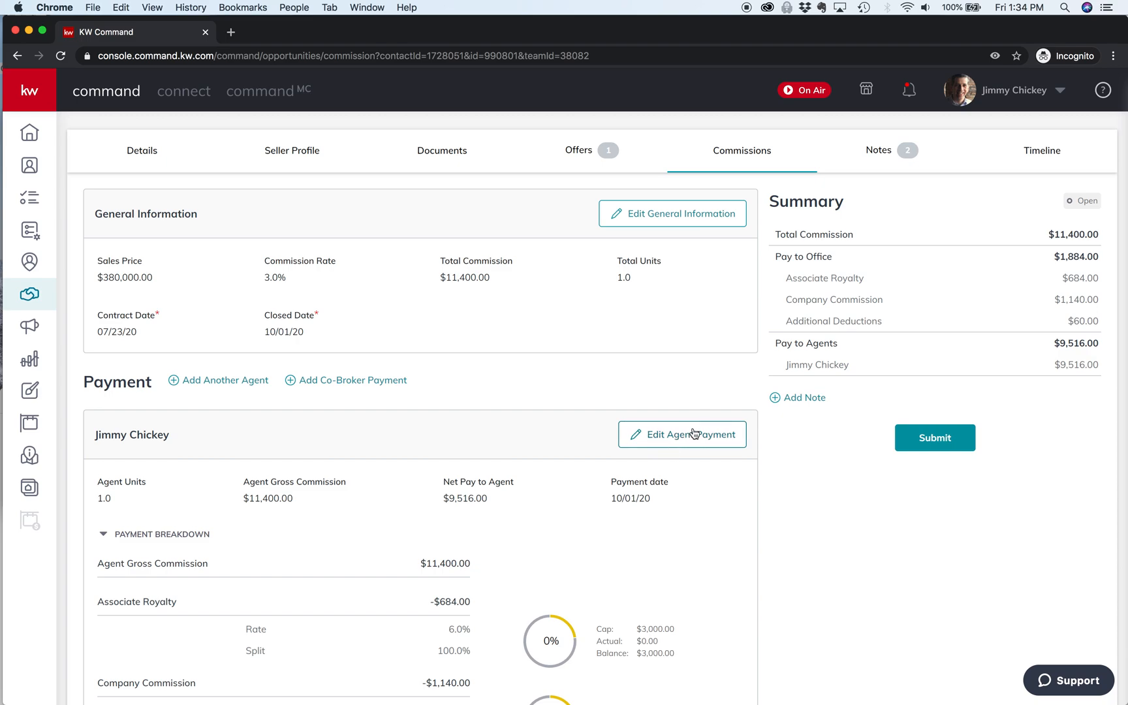
{"action": "mouse_move", "coordinate": [195, 391]}
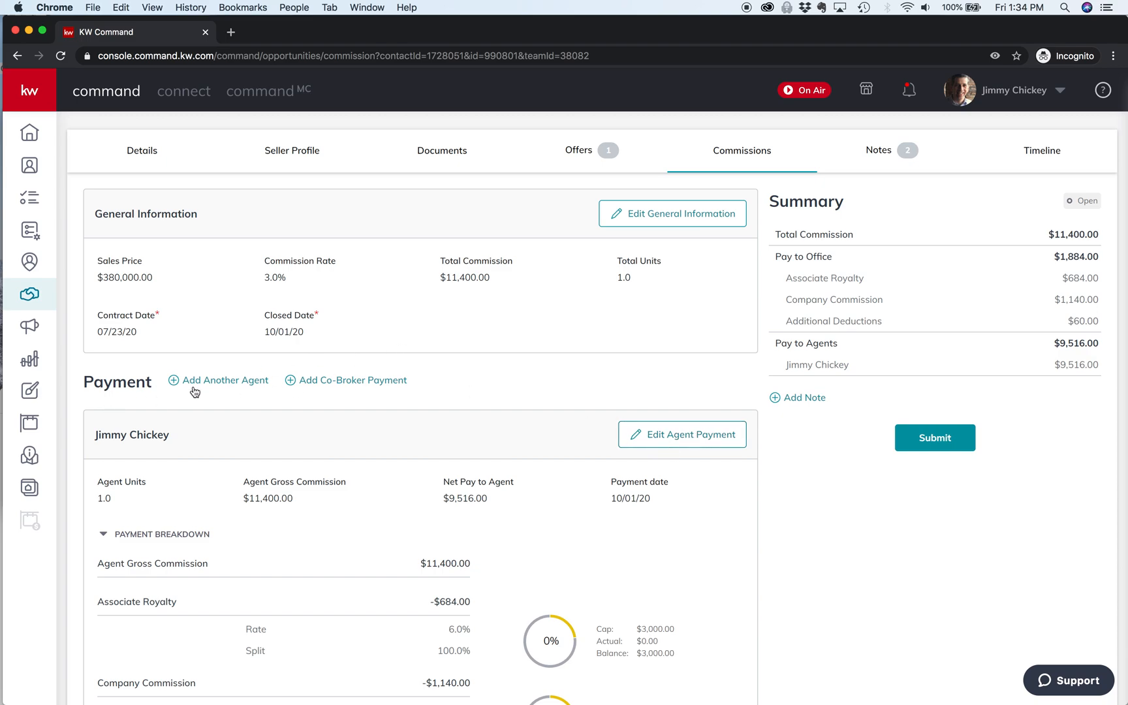
{"action": "mouse_move", "coordinate": [683, 439]}
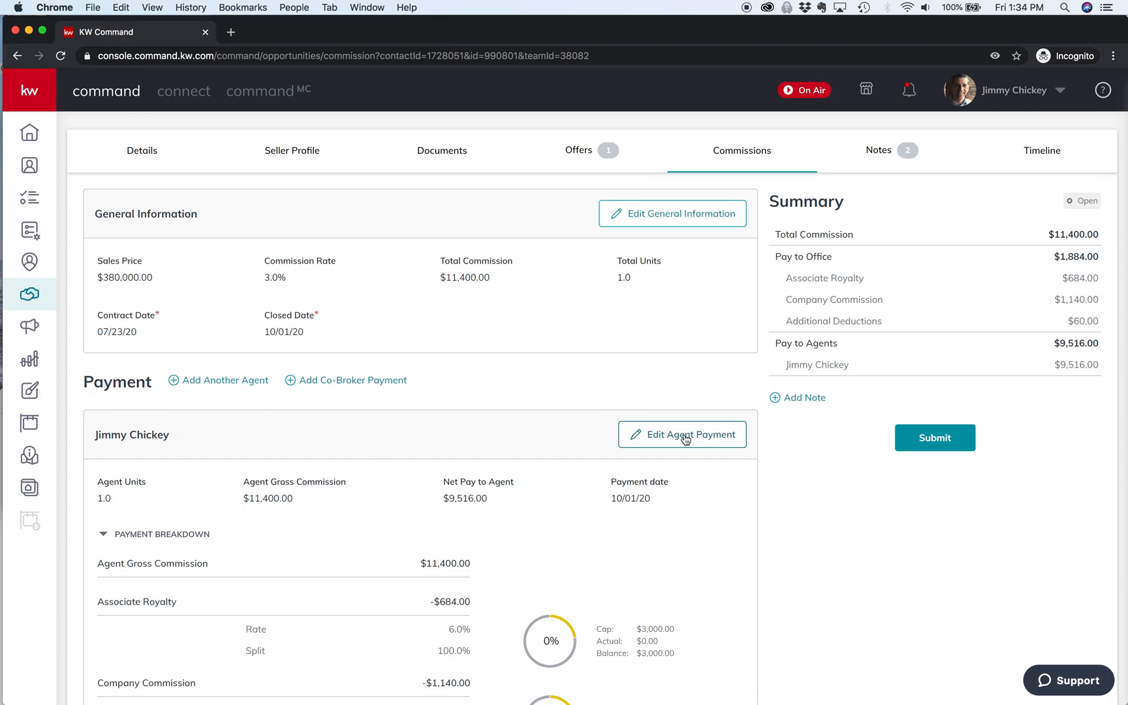
{"action": "left_click", "coordinate": [682, 435]}
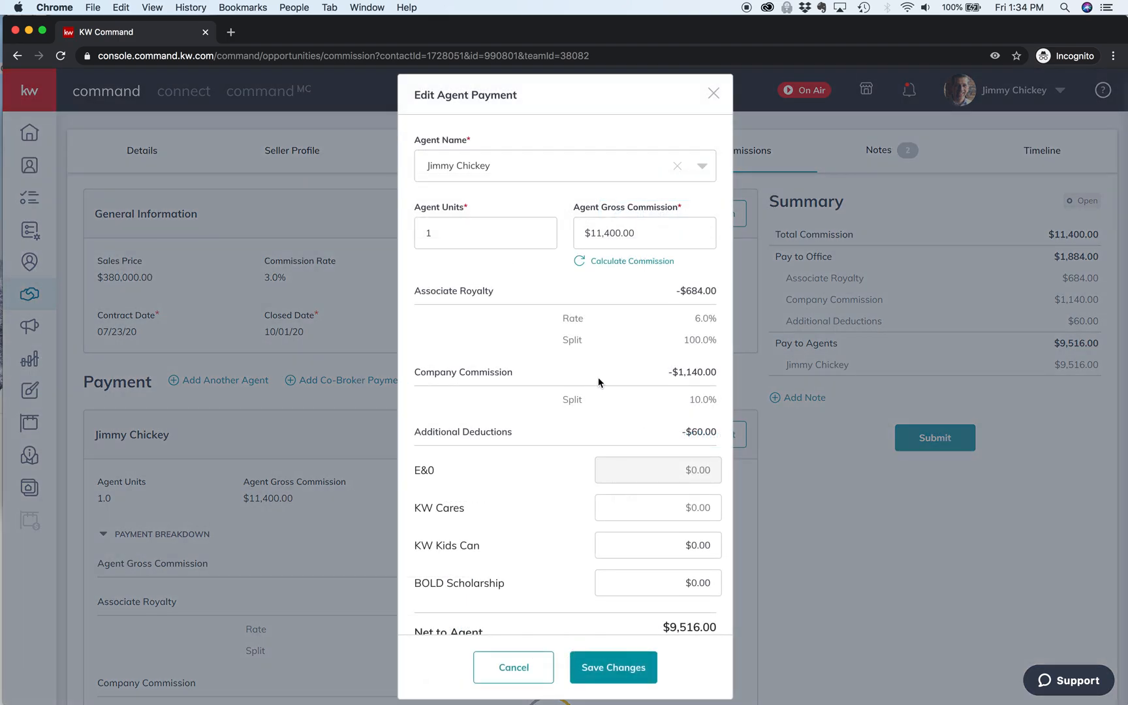
Start adding an extra payment item under Extra Payment Options in Edit Agent Payment
{"action": "scroll", "scroll_direction": "up", "scroll_amount": 3}
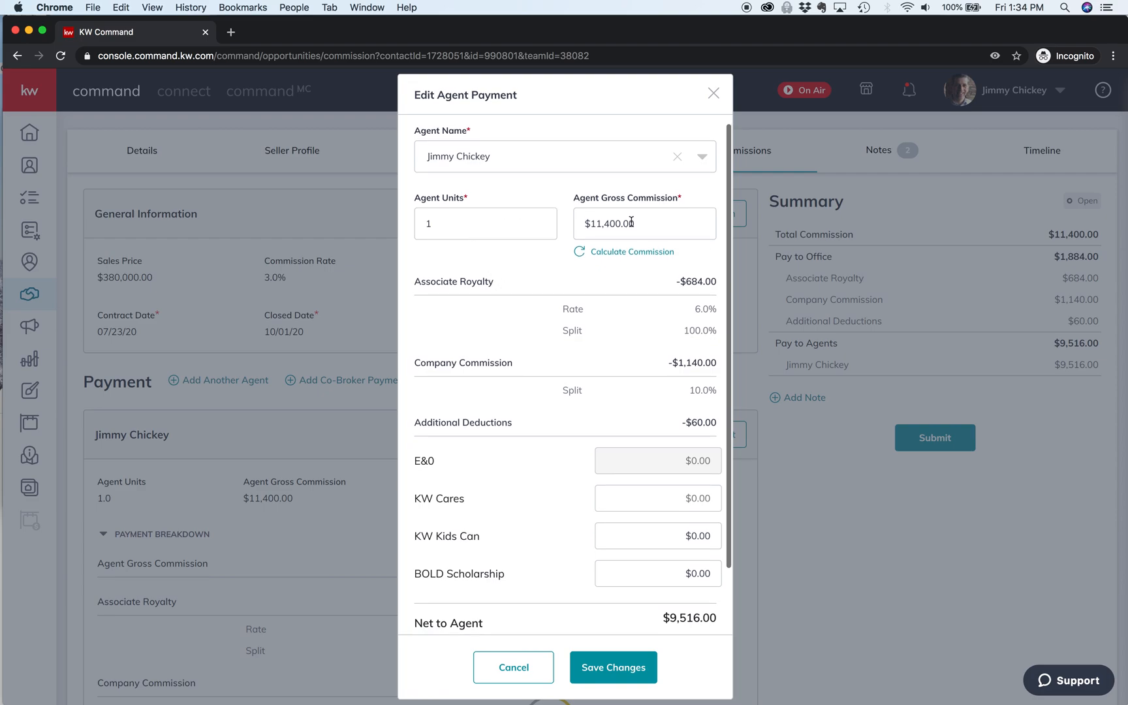
{"action": "scroll", "scroll_direction": "down", "scroll_amount": 3}
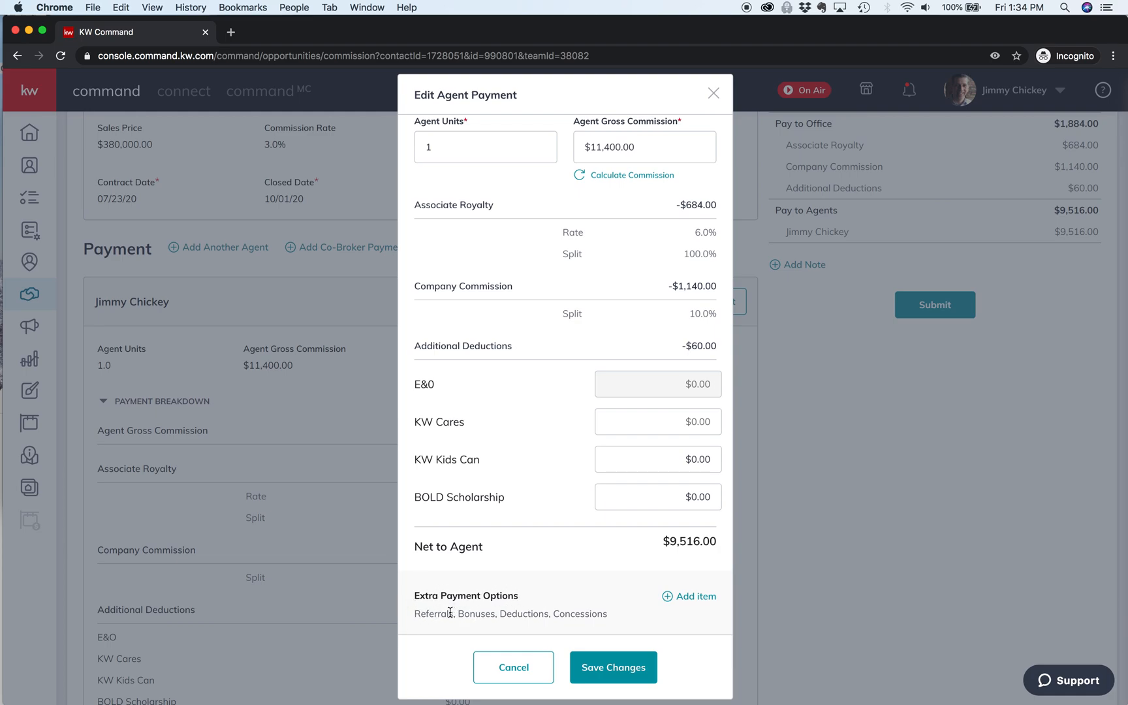
{"action": "mouse_move", "coordinate": [695, 601]}
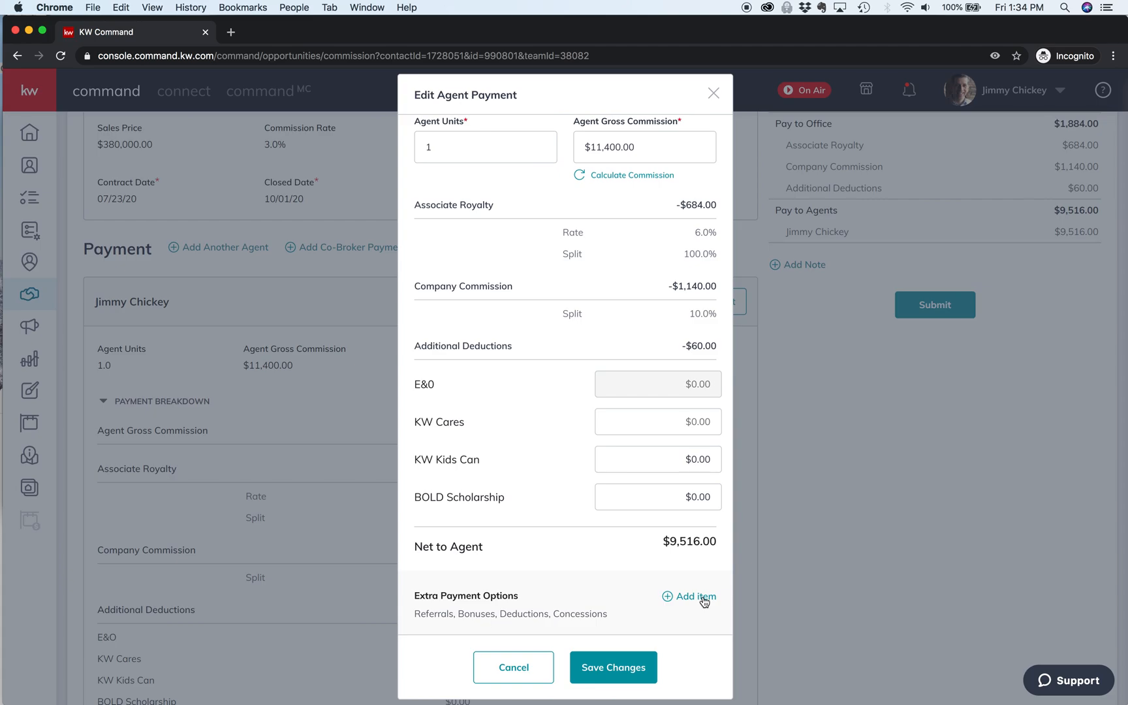
{"action": "left_click", "coordinate": [694, 596]}
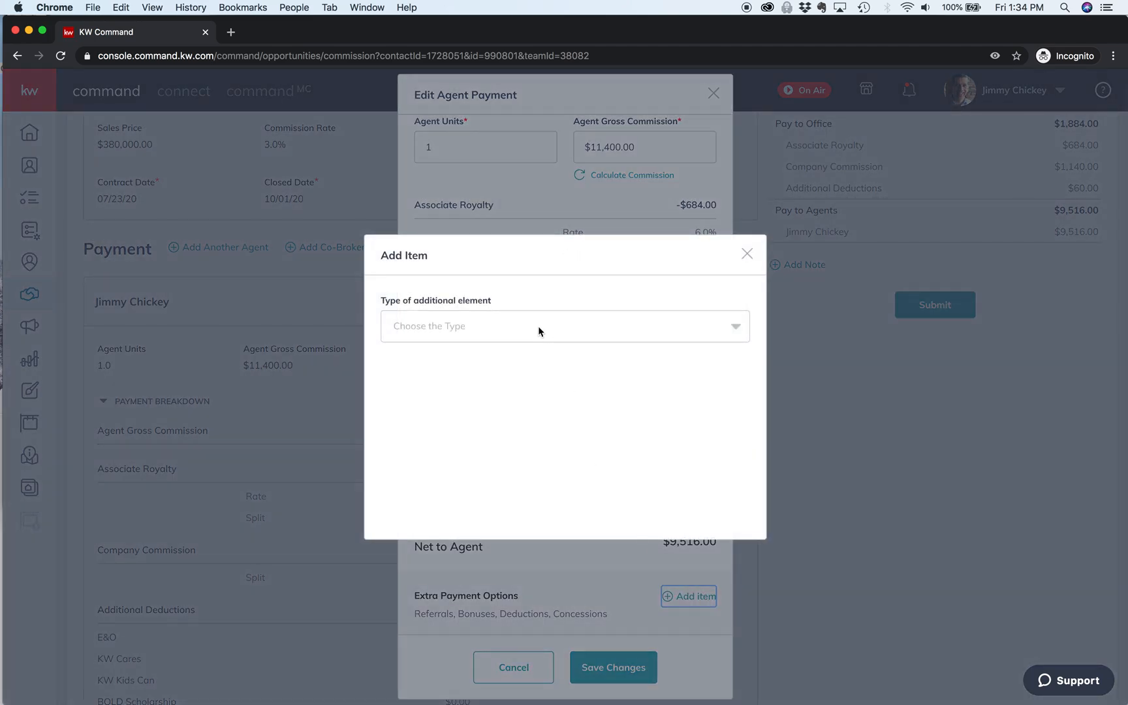
Choose Outside Referral as the extra item type, revealing the referral detail fields
{"action": "left_click", "coordinate": [565, 326]}
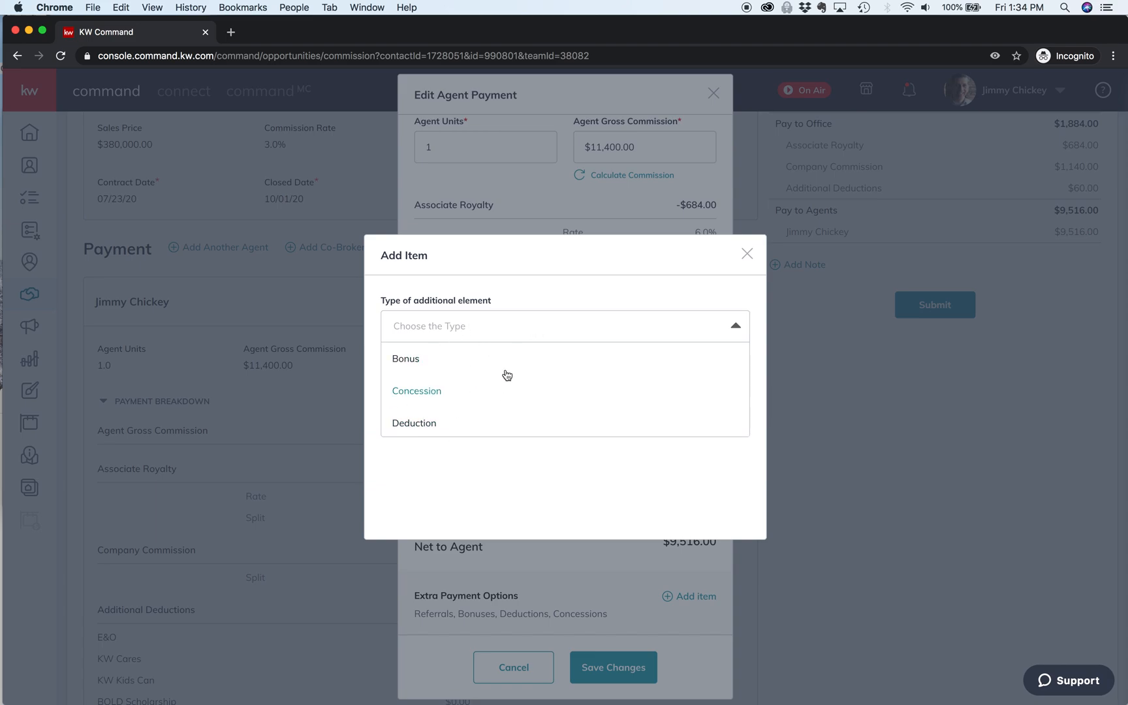
{"action": "mouse_move", "coordinate": [495, 387]}
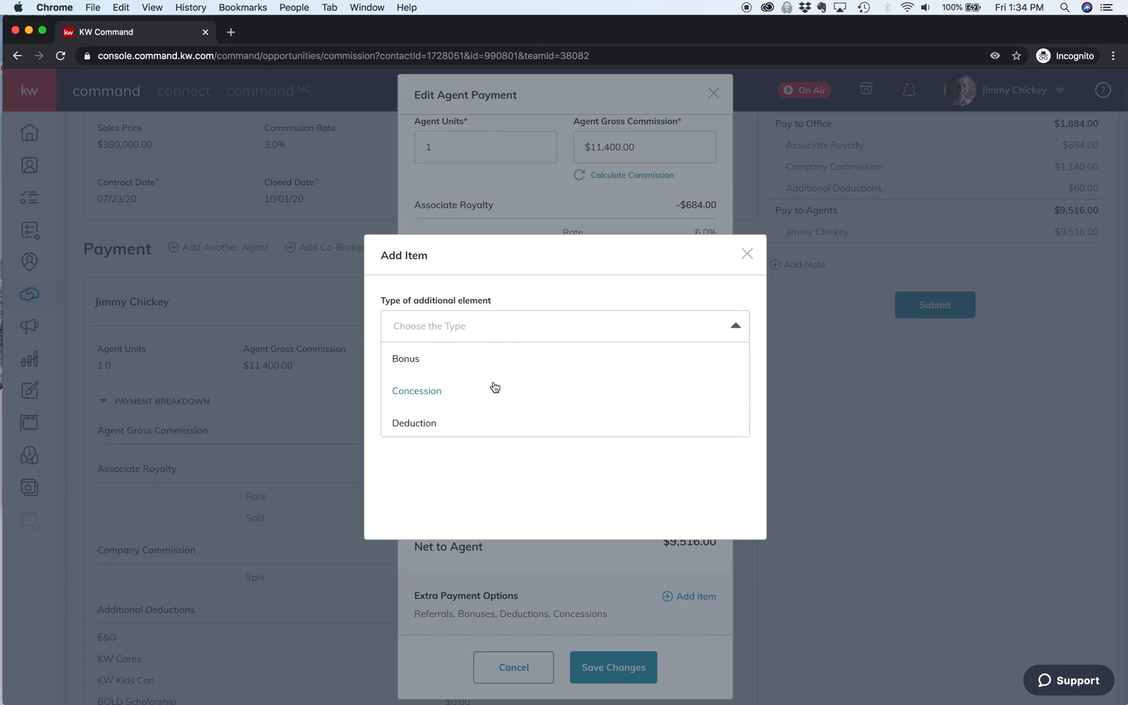
{"action": "scroll", "scroll_direction": "down", "scroll_amount": 3}
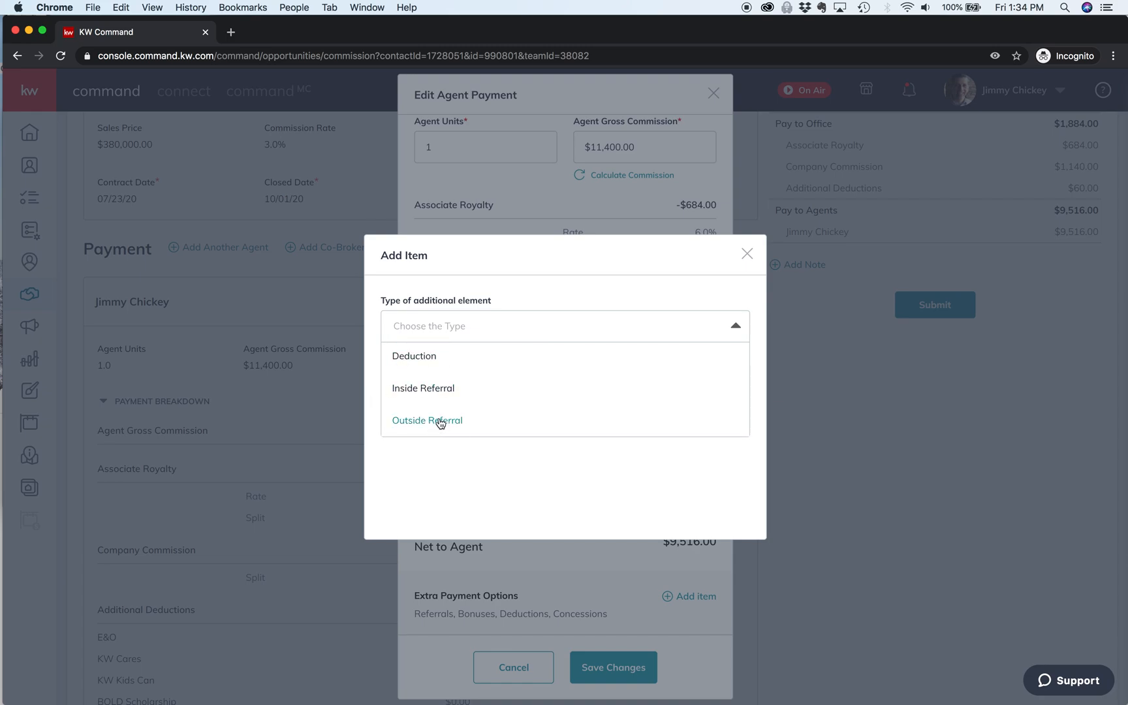
{"action": "left_click", "coordinate": [427, 421]}
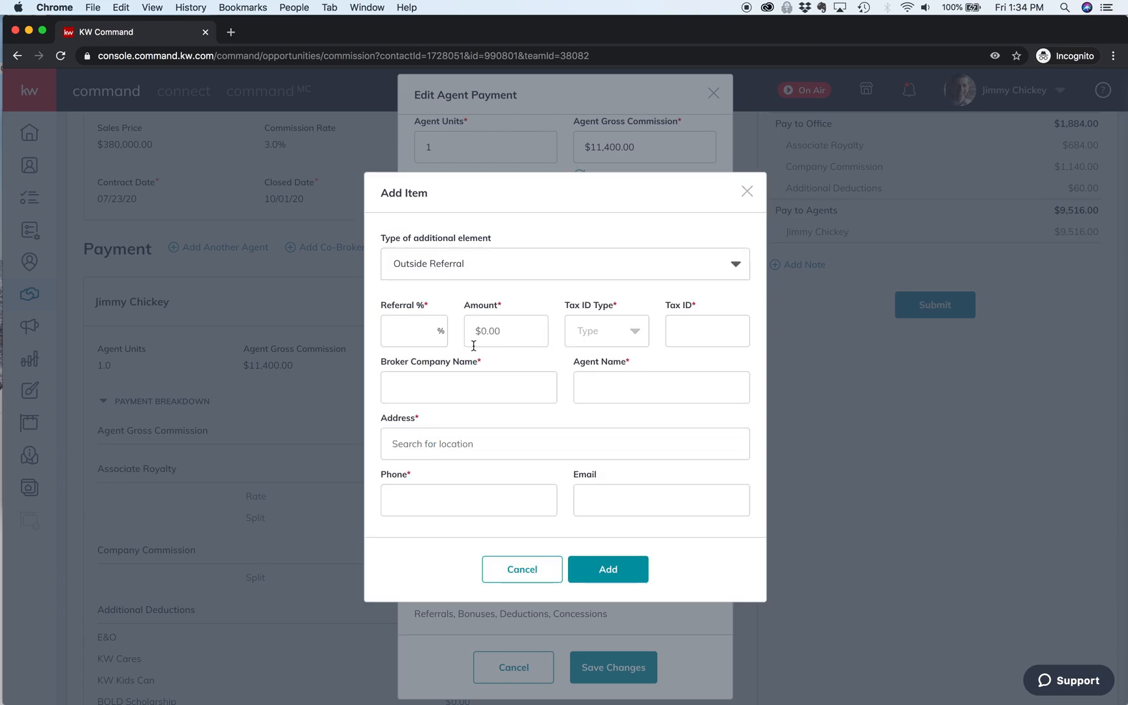
Enter a 25% referral amount of $2,850.00 and list the tax ID type choices
{"action": "left_click", "coordinate": [505, 330]}
{"action": "type", "text": "$2,850"}
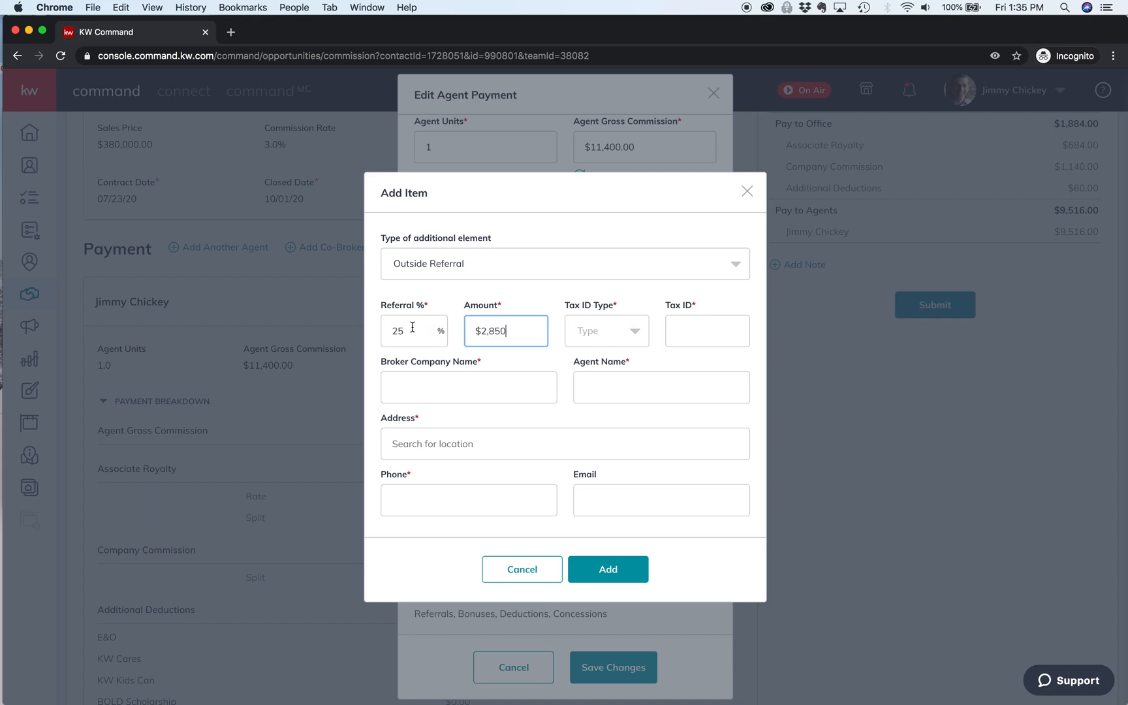
{"action": "mouse_move", "coordinate": [601, 321]}
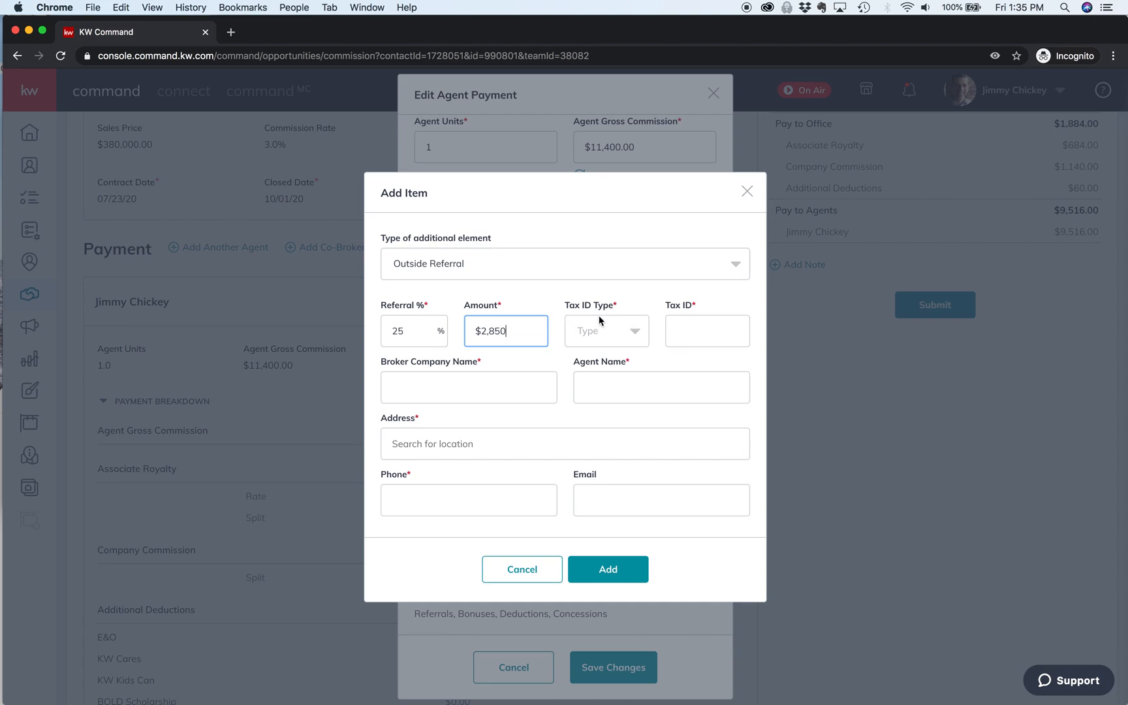
{"action": "mouse_move", "coordinate": [612, 332]}
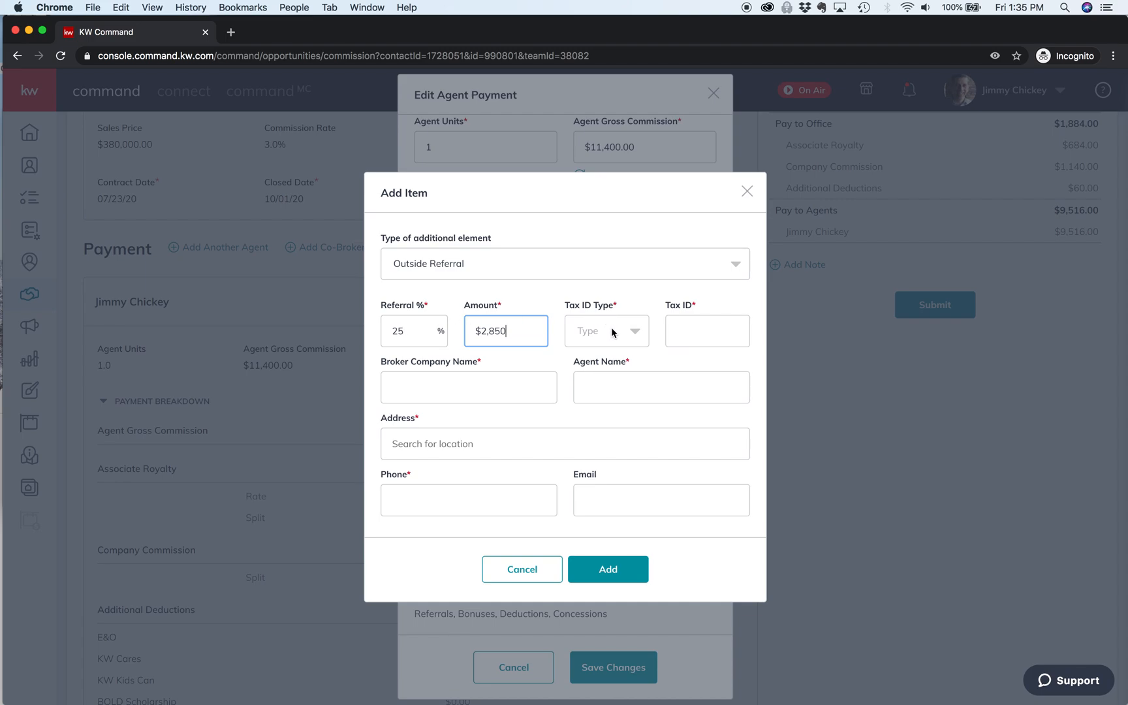
{"action": "left_click", "coordinate": [605, 330]}
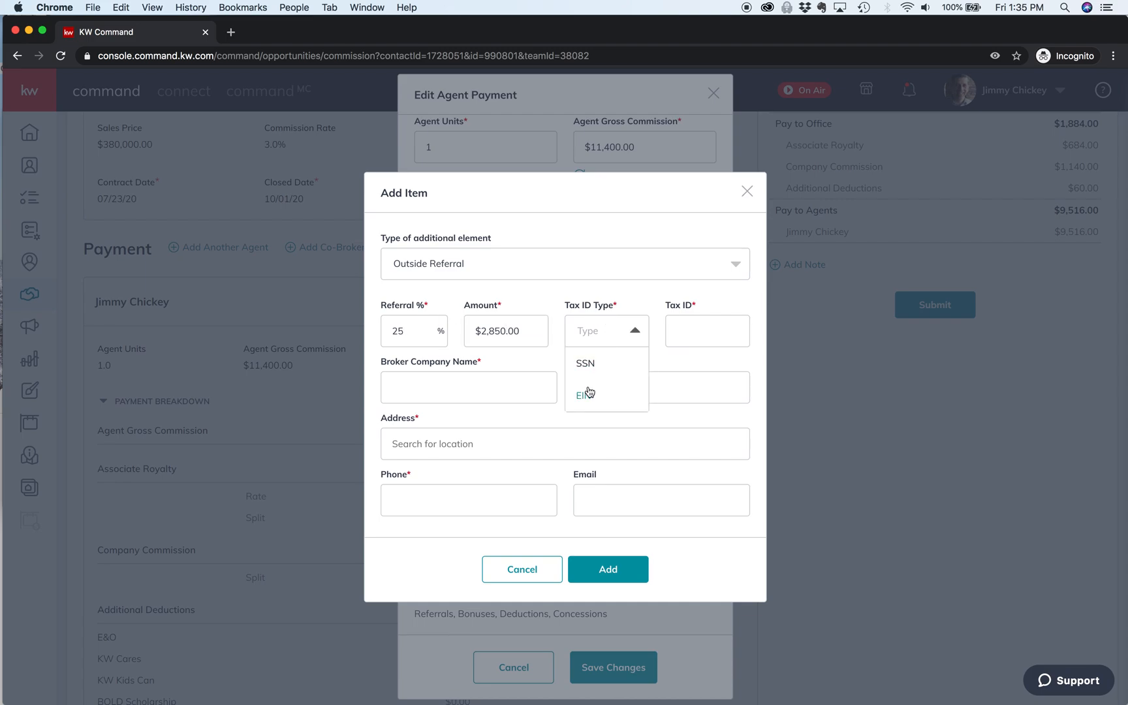
{"action": "mouse_move", "coordinate": [586, 397]}
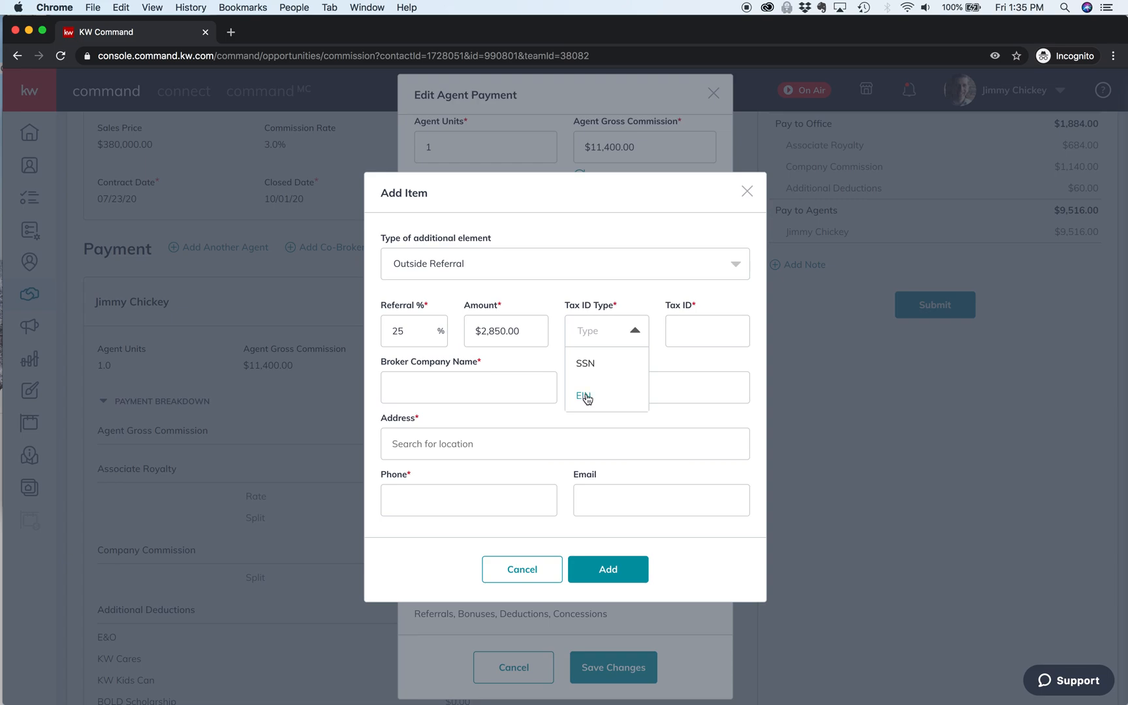
Set tax ID type EIN with ID 123456789, broker company 'asdj' and agent name 'dfd'
{"action": "left_click", "coordinate": [584, 395]}
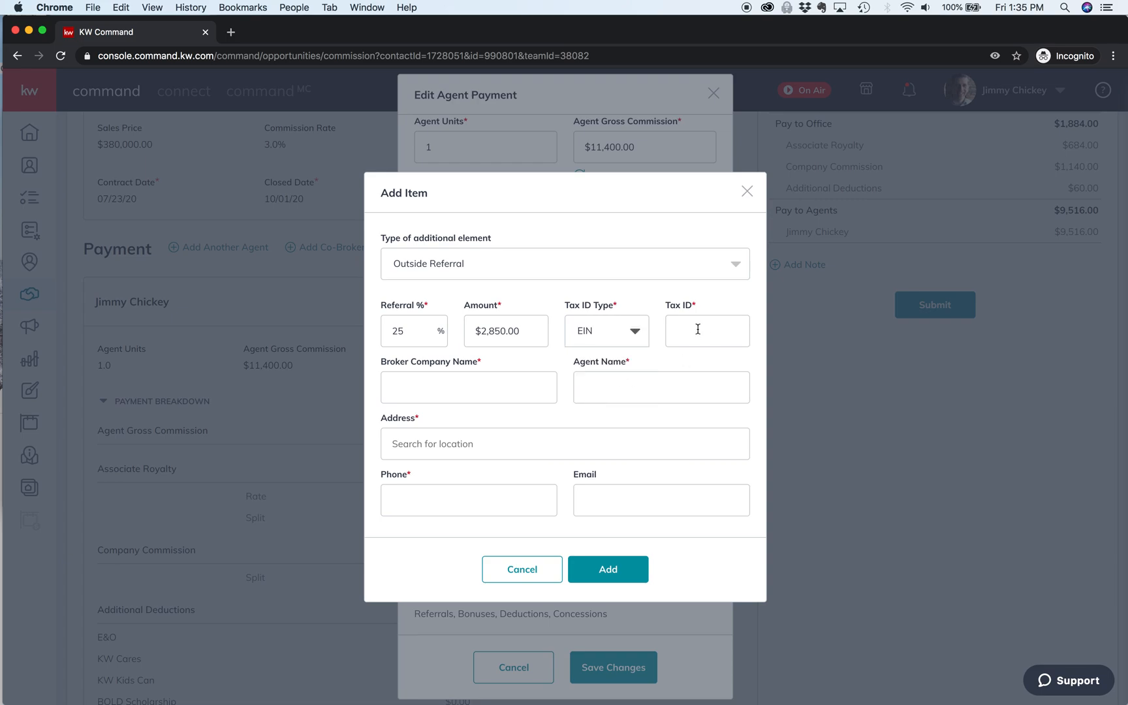
{"action": "type", "text": "123"}
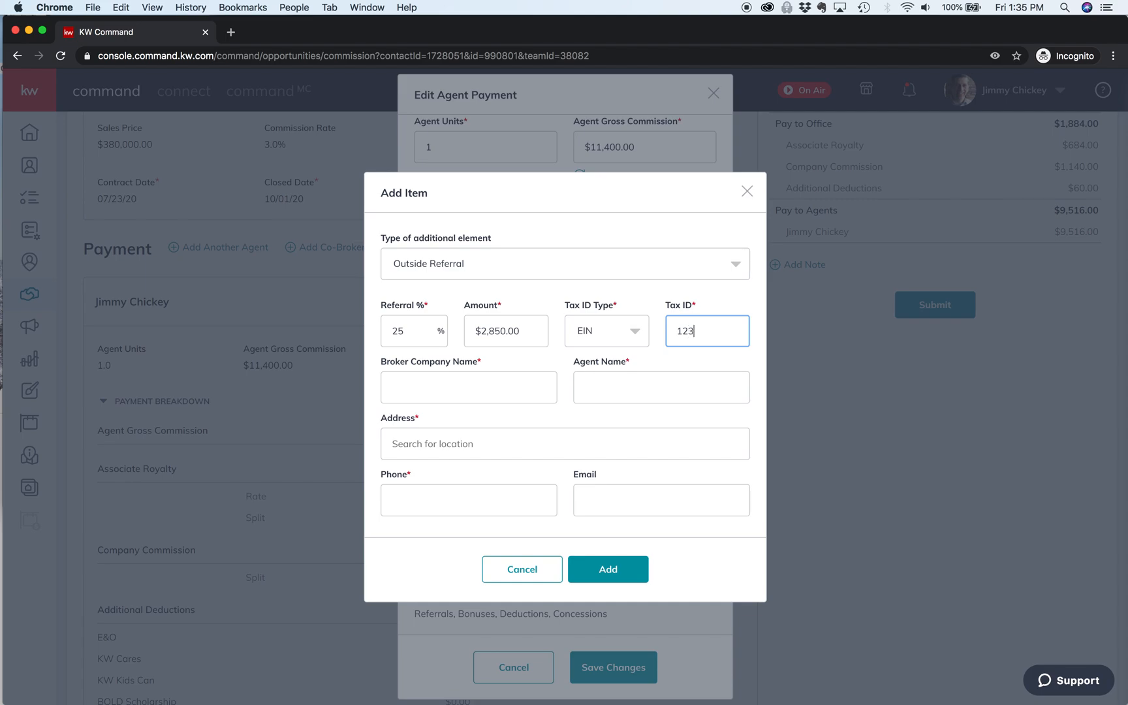
{"action": "type", "text": "456789"}
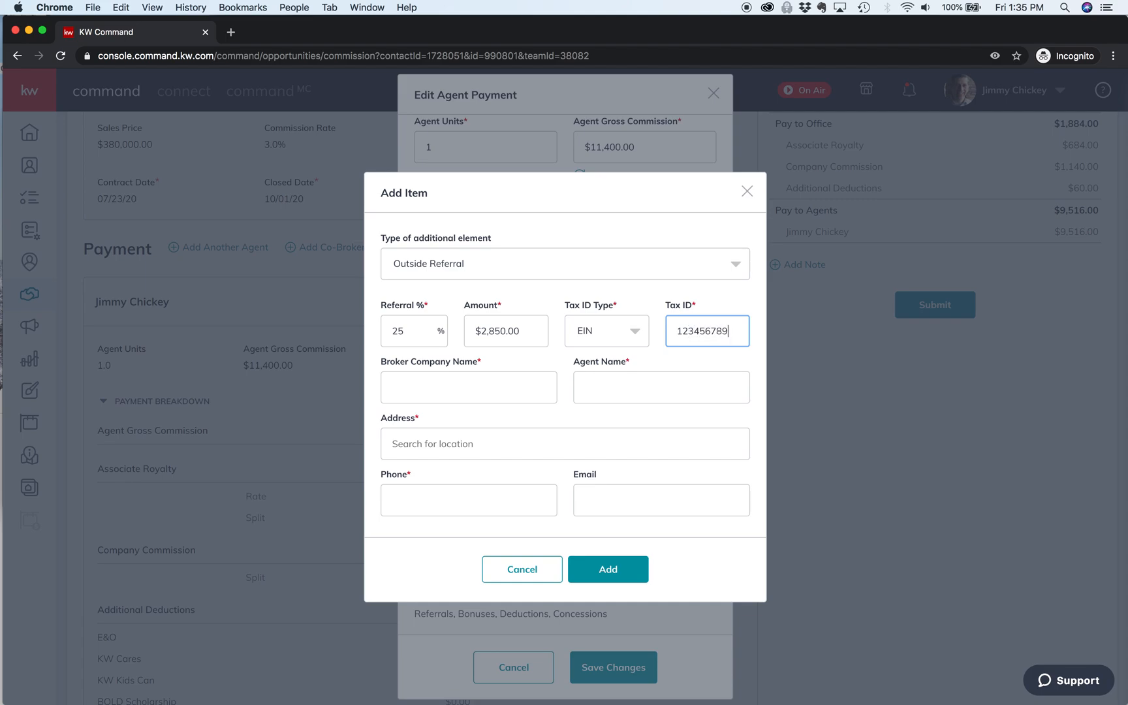
{"action": "type", "text": "asdj"}
{"action": "left_click", "coordinate": [661, 388]}
{"action": "type", "text": "asdflj"}
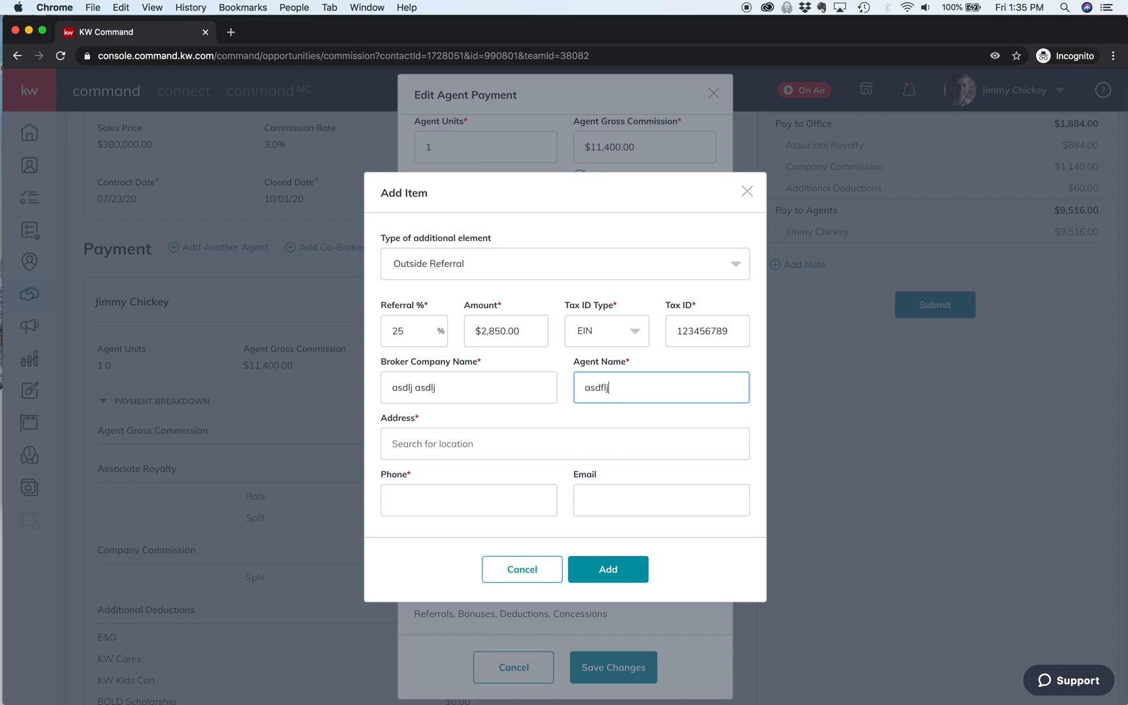
{"action": "type", "text": "dfd"}
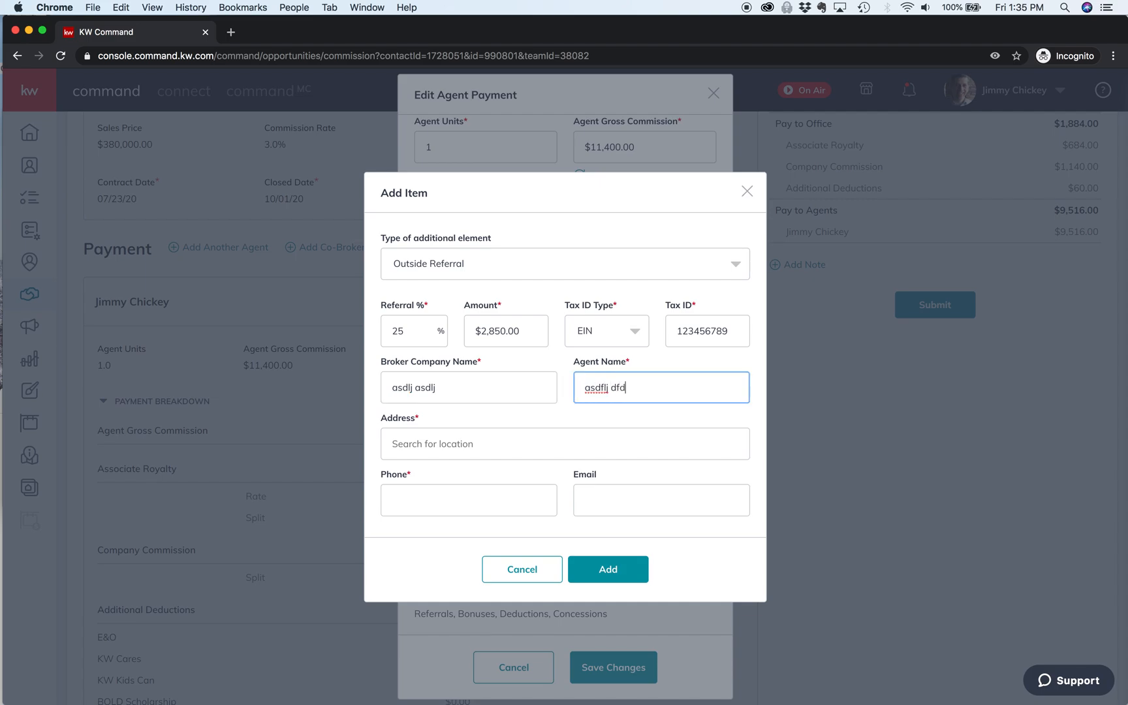
{"action": "left_click", "coordinate": [566, 444]}
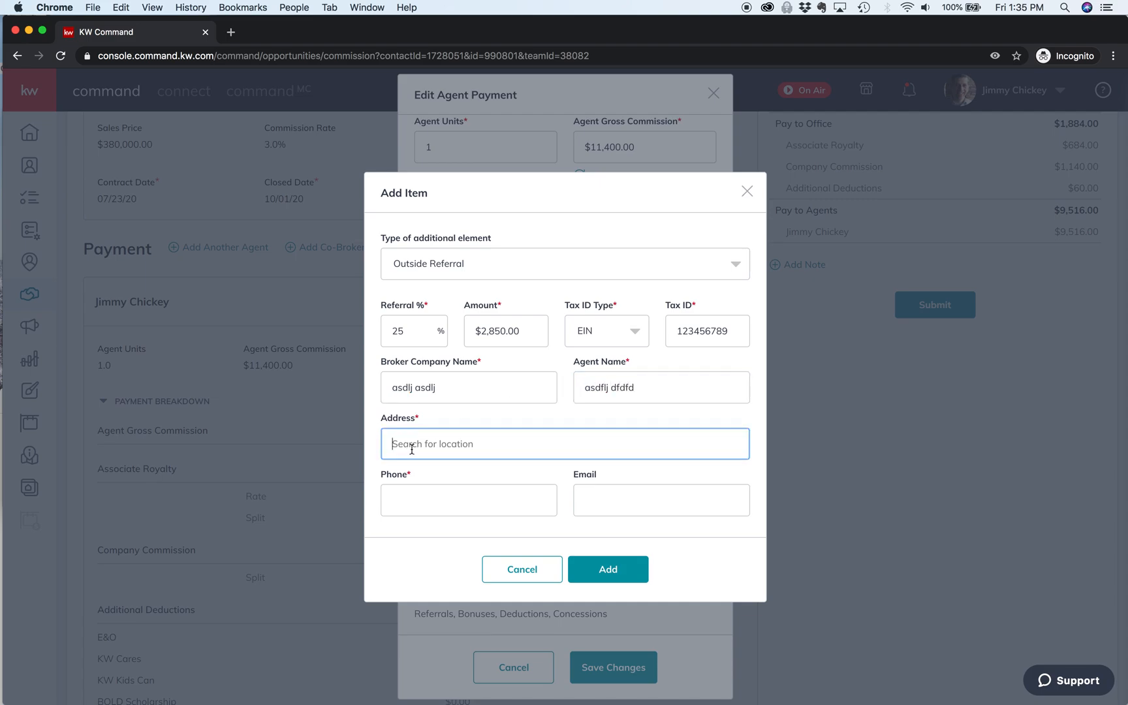
{"action": "type", "text": "123"}
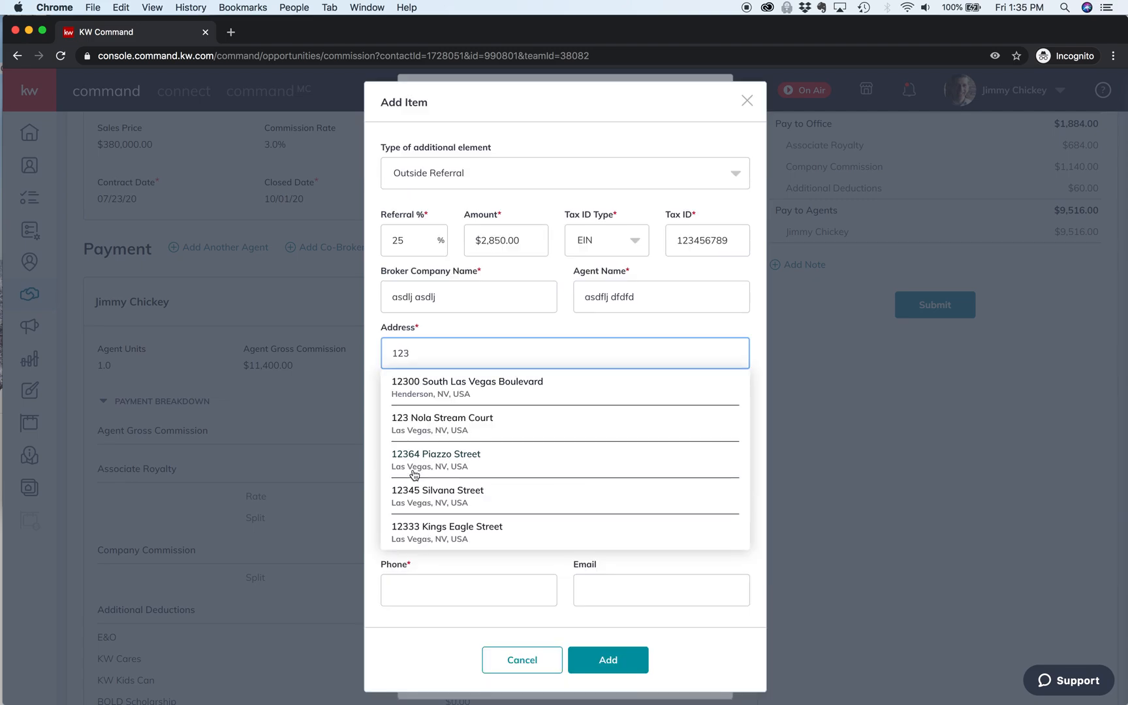
{"action": "left_click", "coordinate": [466, 386]}
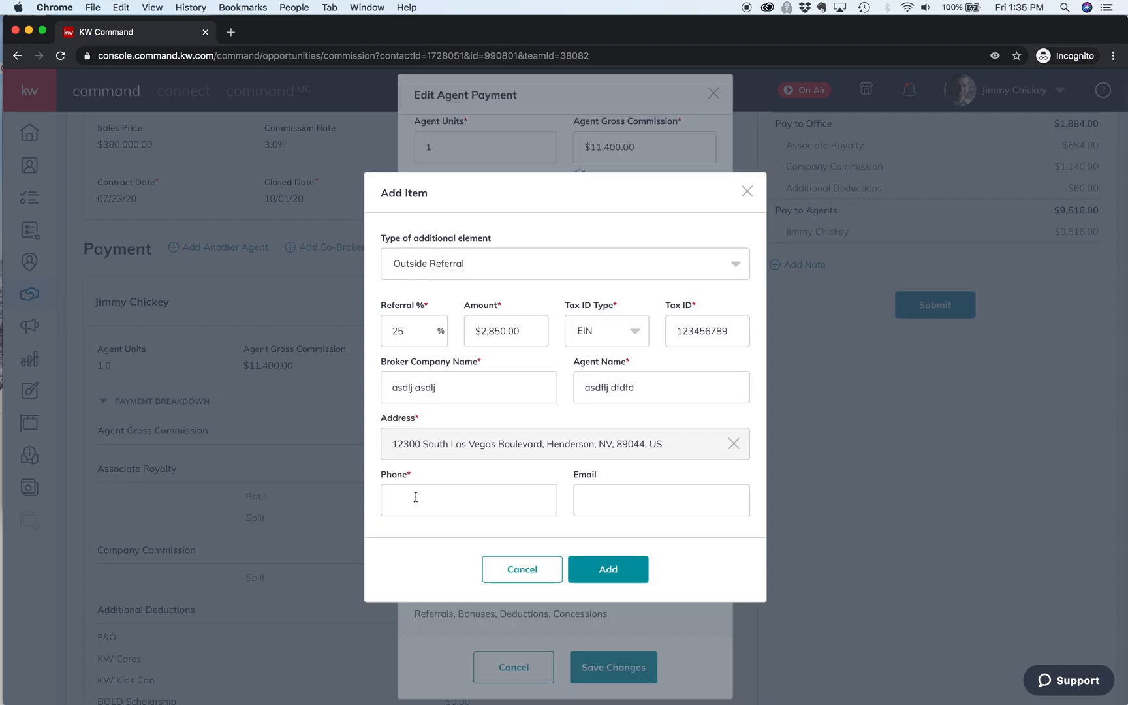
{"action": "type", "text": "(123)"}
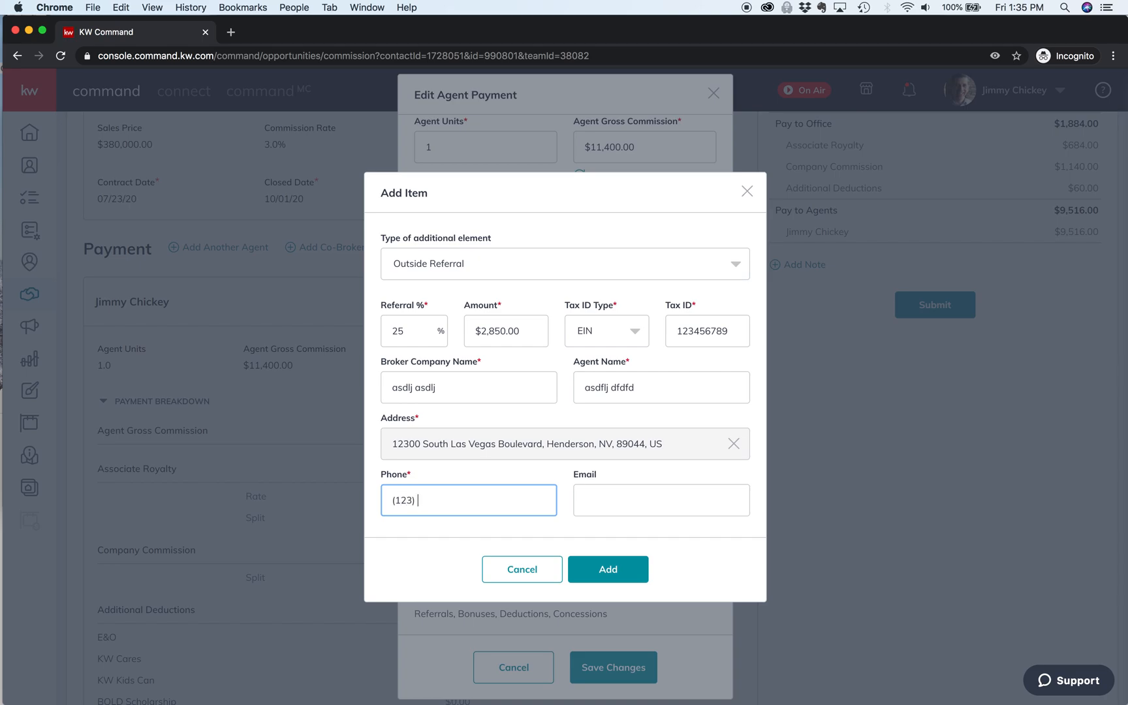
{"action": "type", "text": "456-7"}
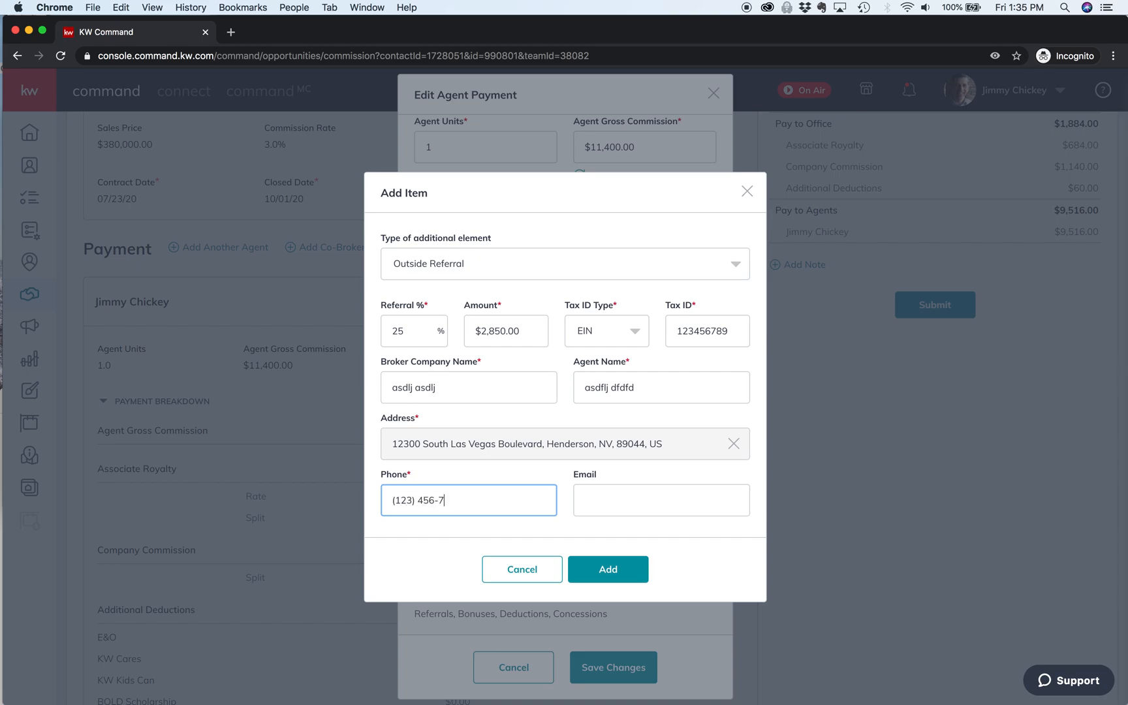
{"action": "type", "text": "889"}
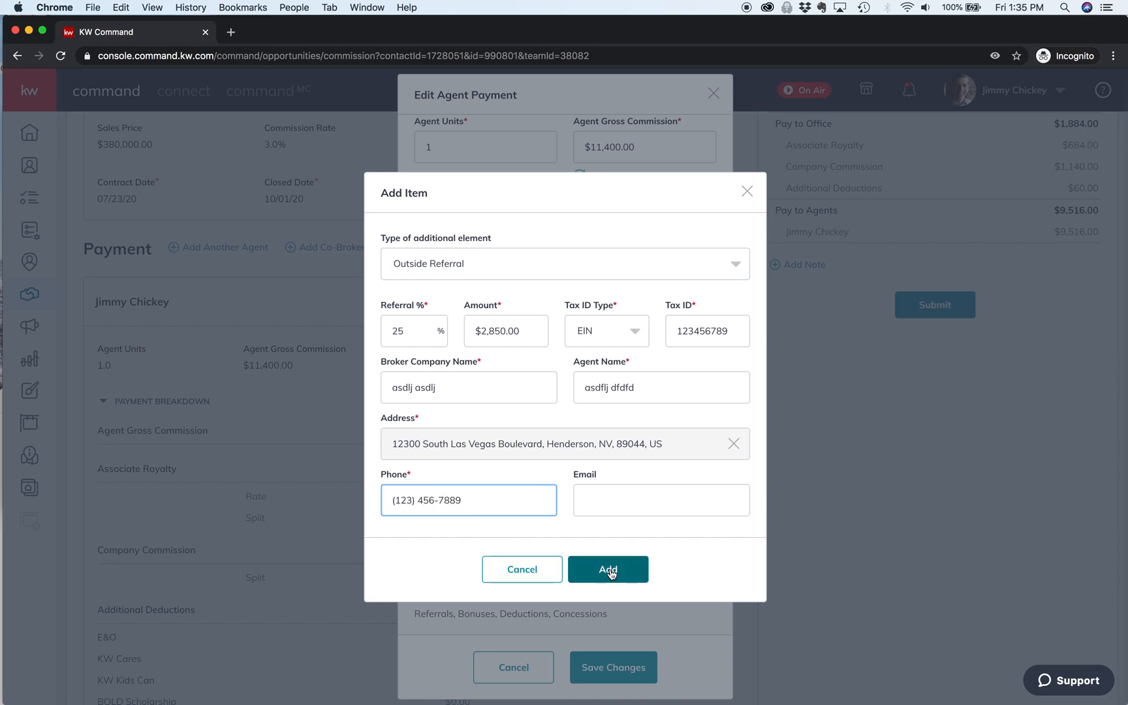
{"action": "left_click", "coordinate": [607, 570]}
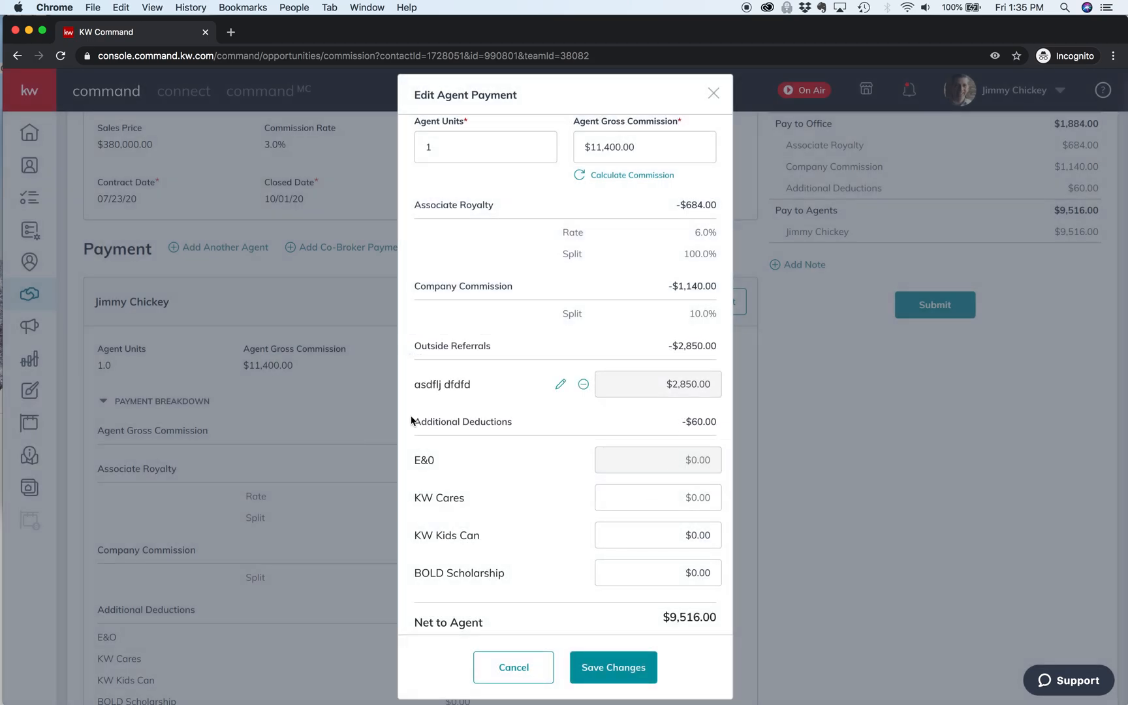
{"action": "mouse_move", "coordinate": [675, 377]}
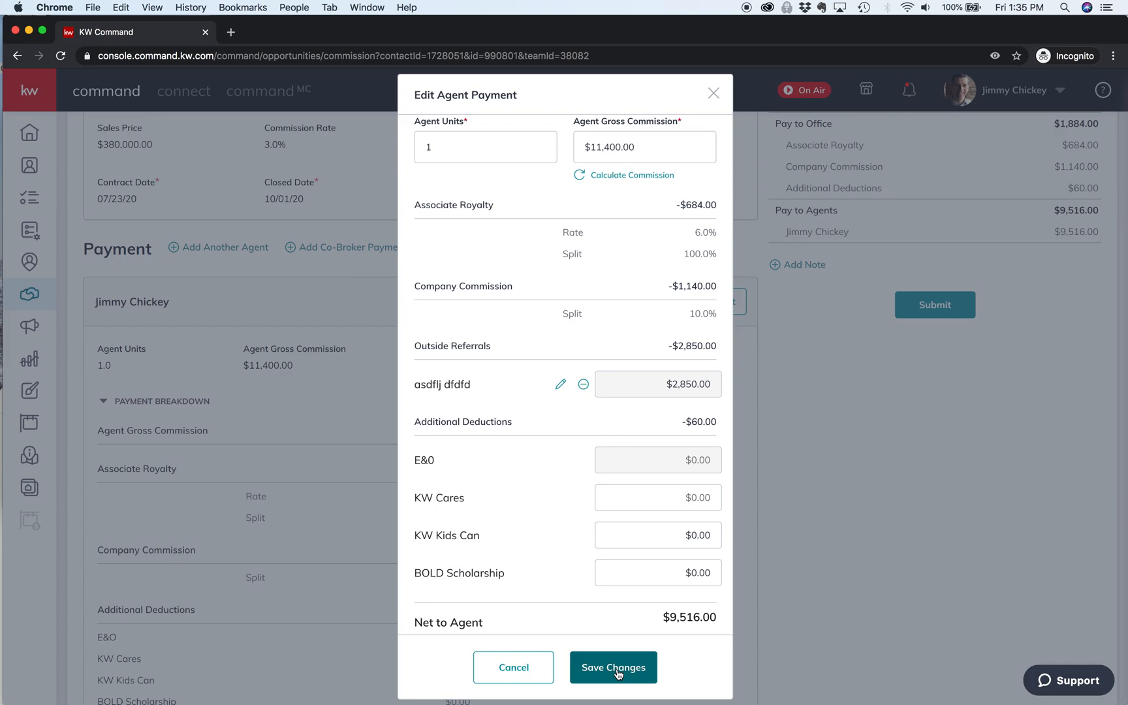
{"action": "left_click", "coordinate": [613, 667]}
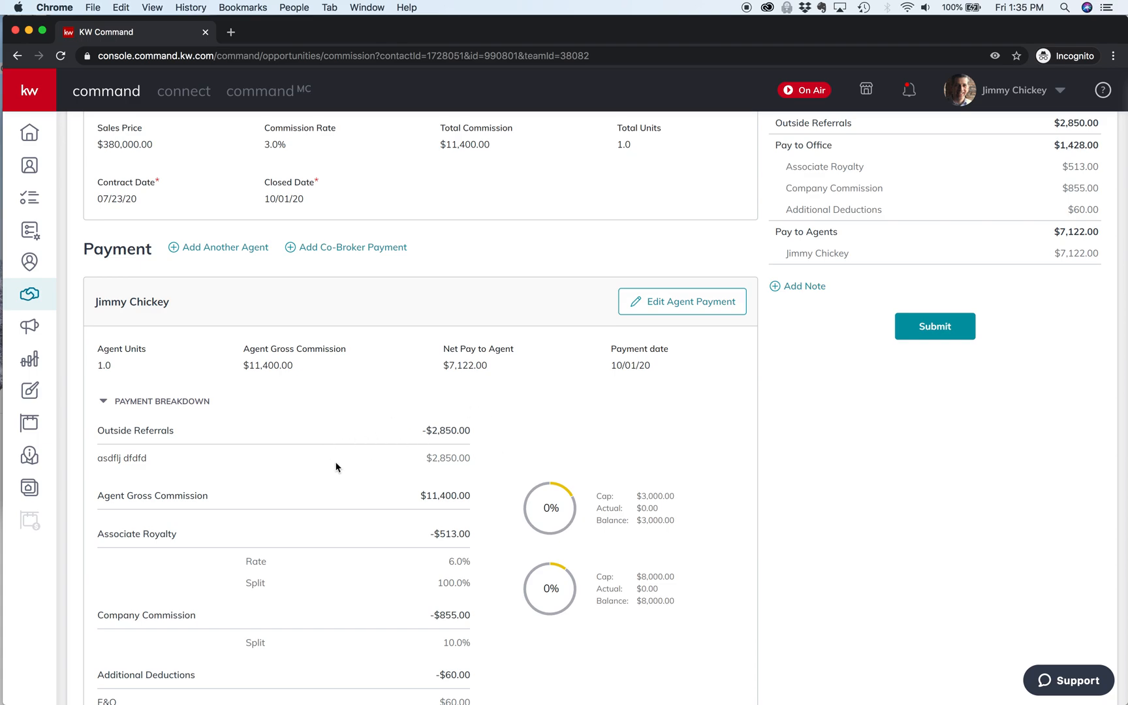
{"action": "mouse_move", "coordinate": [486, 432]}
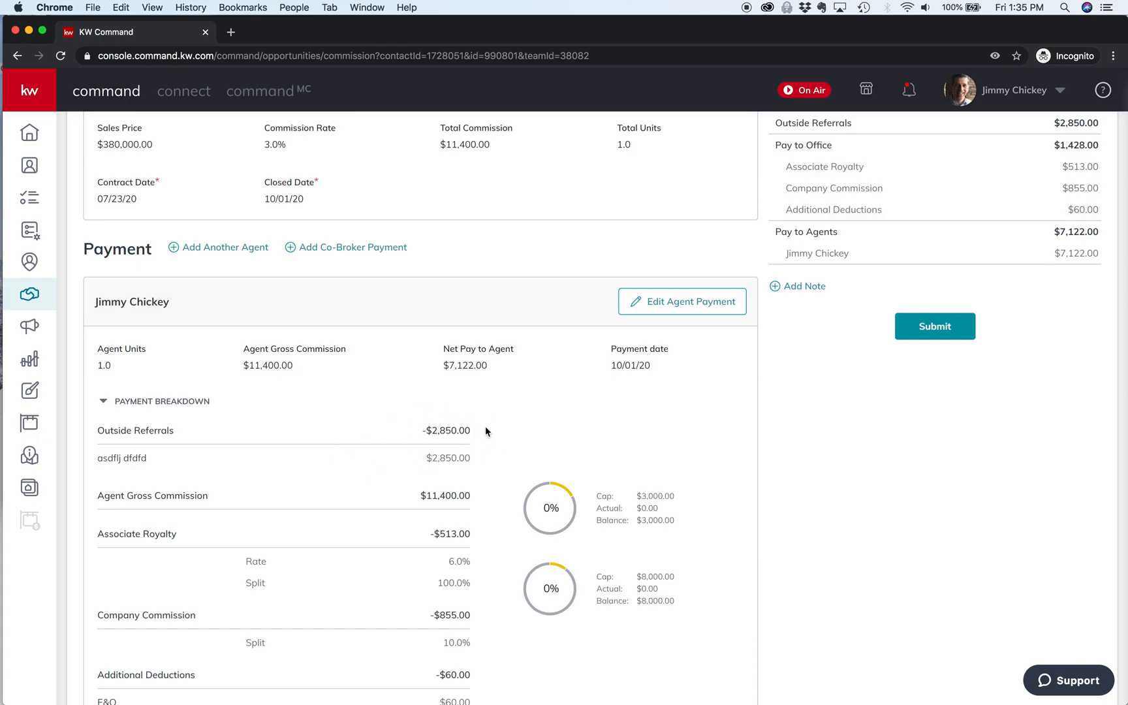
{"action": "scroll", "scroll_direction": "down", "scroll_amount": 3}
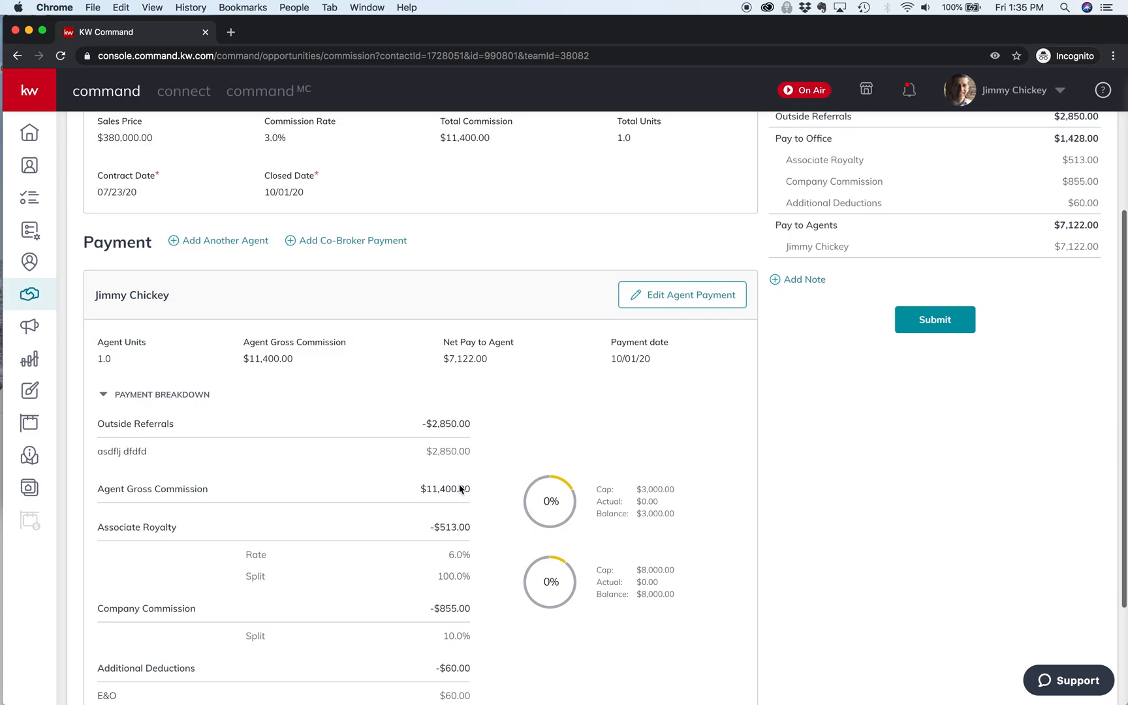
{"action": "scroll", "scroll_direction": "up", "scroll_amount": 3}
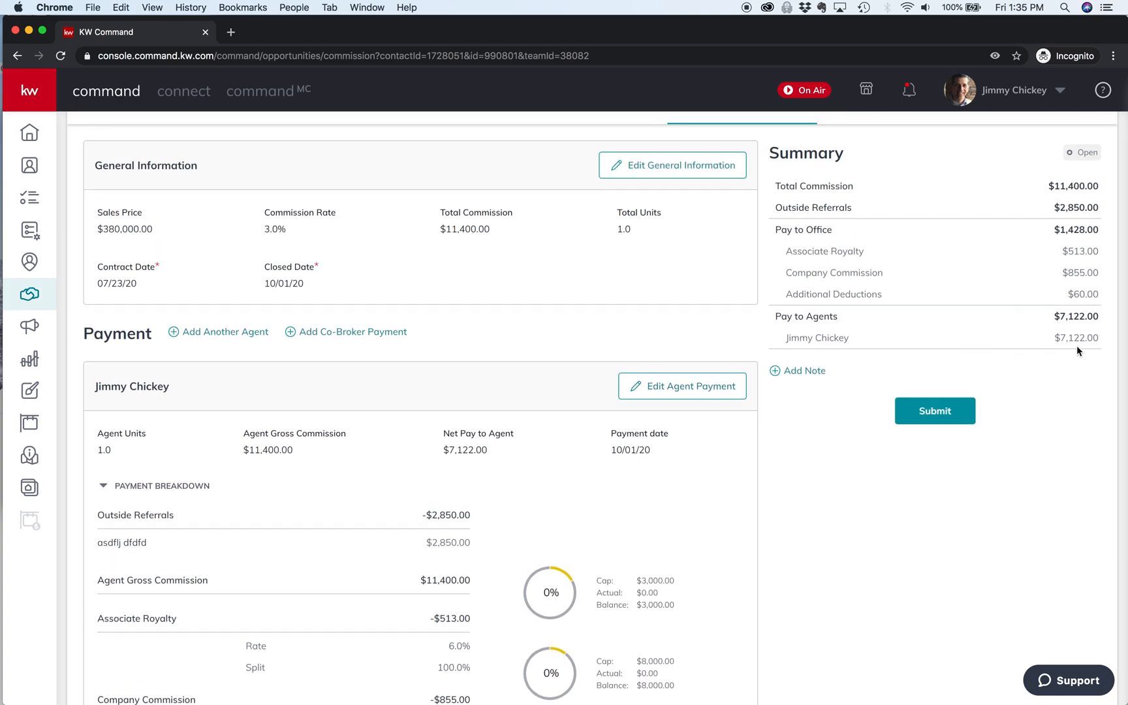
{"action": "mouse_move", "coordinate": [1065, 336]}
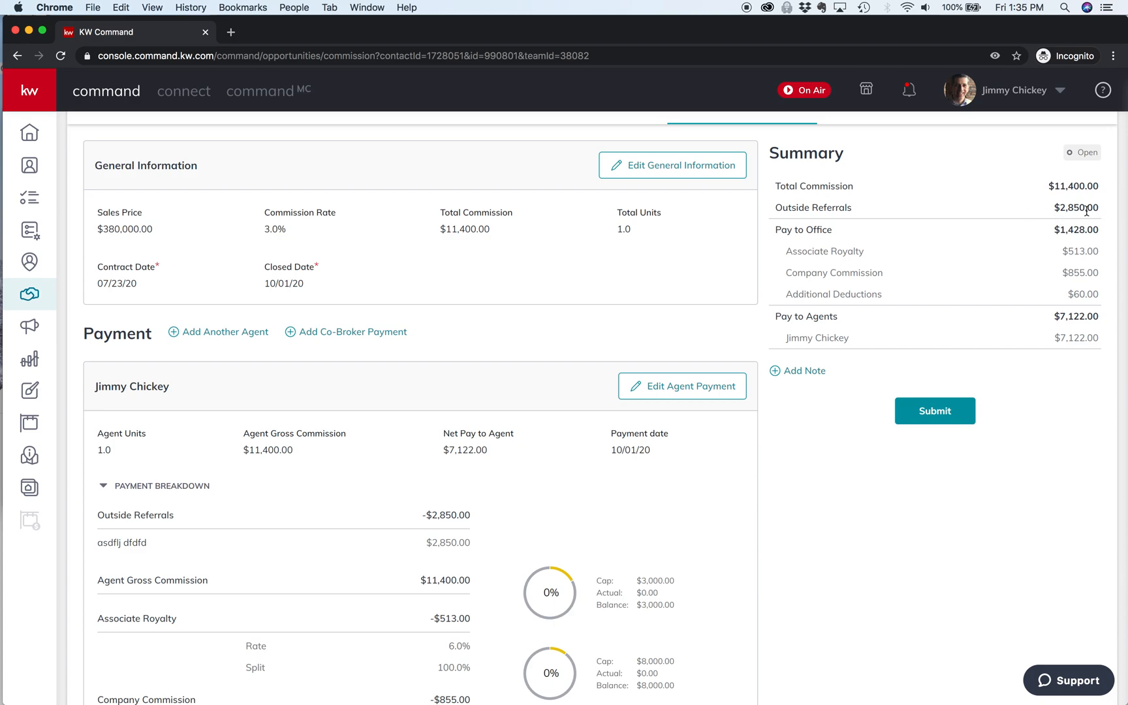
{"action": "mouse_move", "coordinate": [702, 424]}
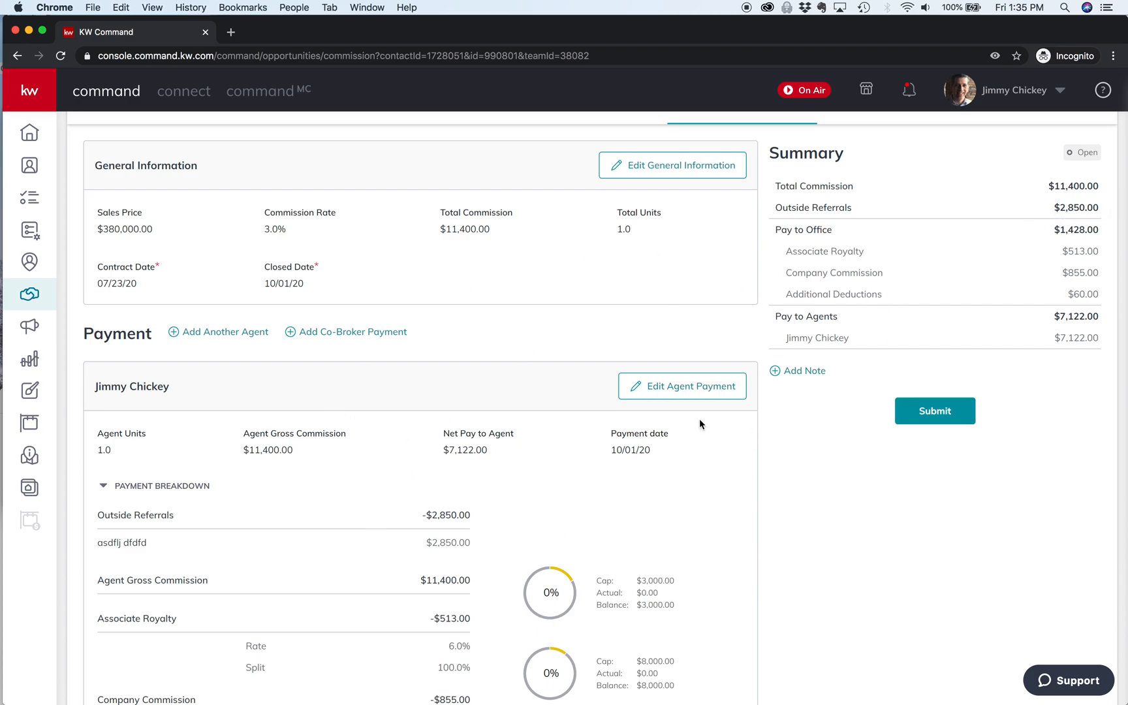
{"action": "mouse_move", "coordinate": [527, 507]}
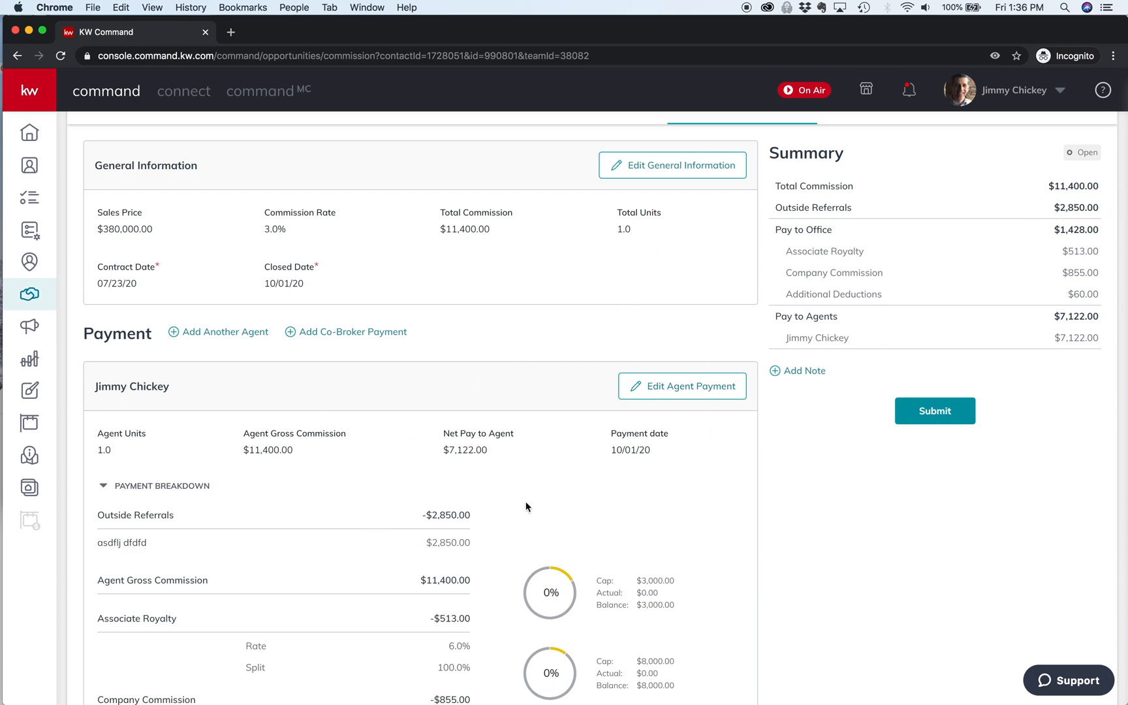